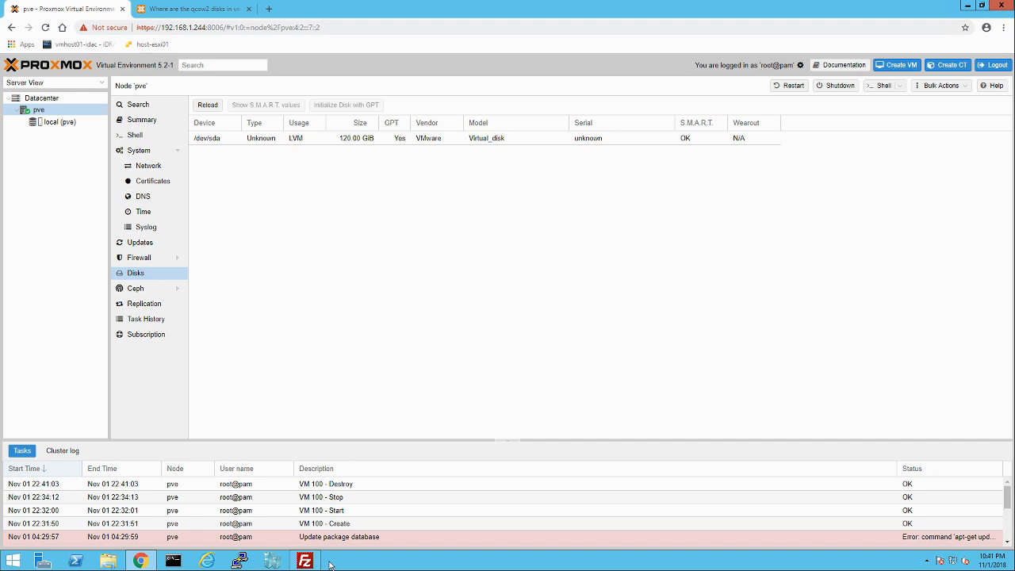
mouse_move(232, 401)
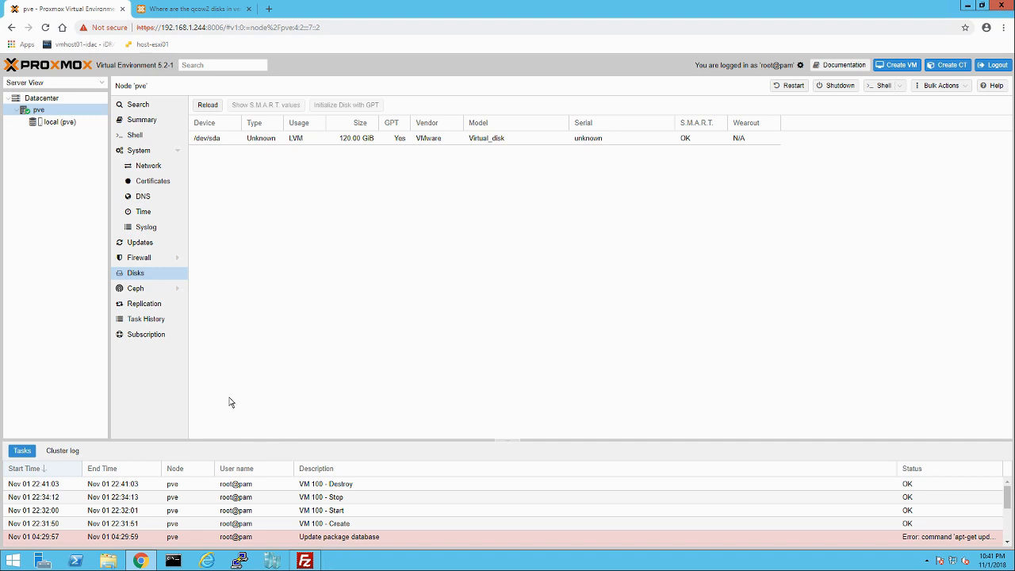
mouse_move(155, 196)
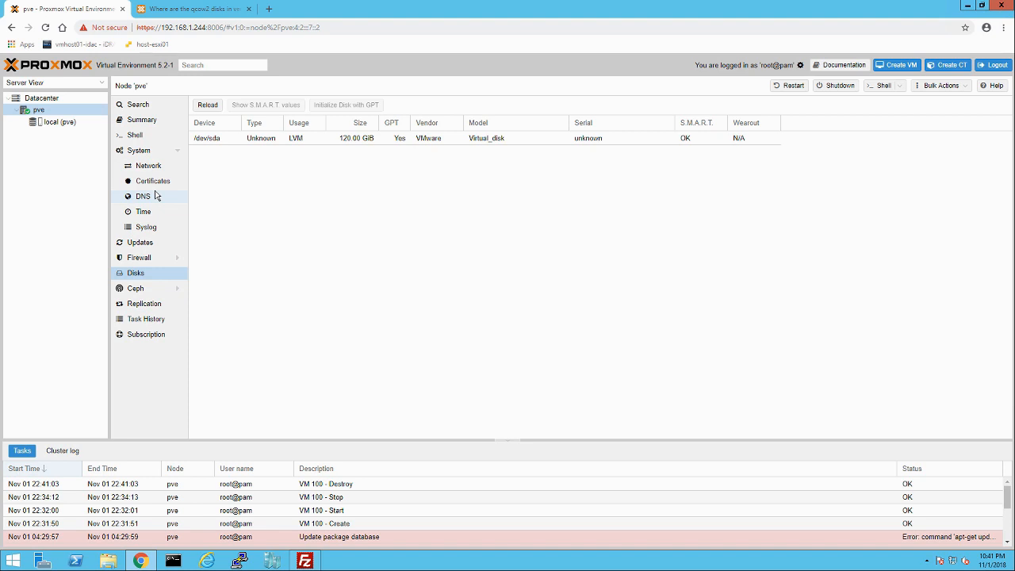
mouse_move(57, 40)
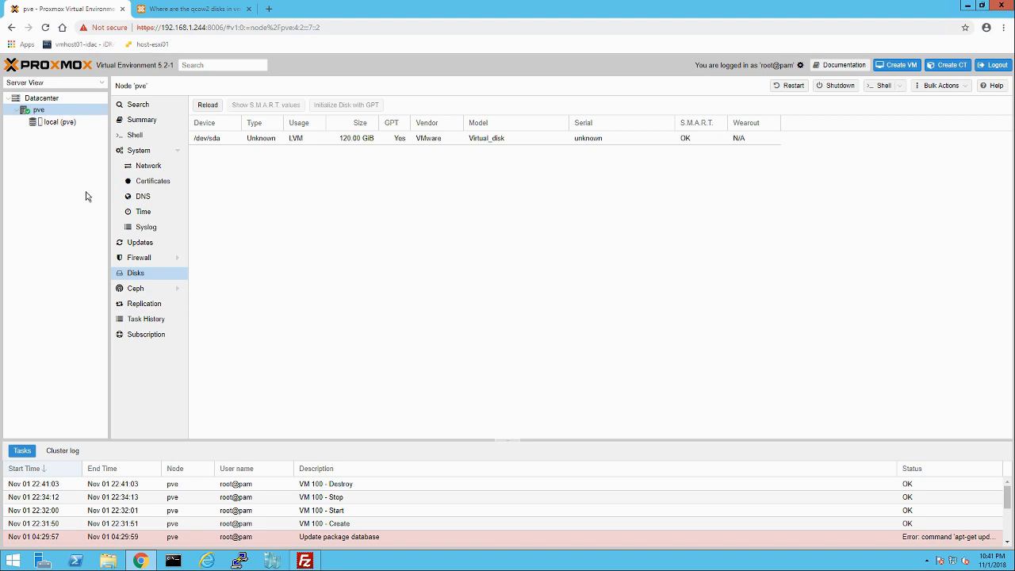
mouse_move(84, 194)
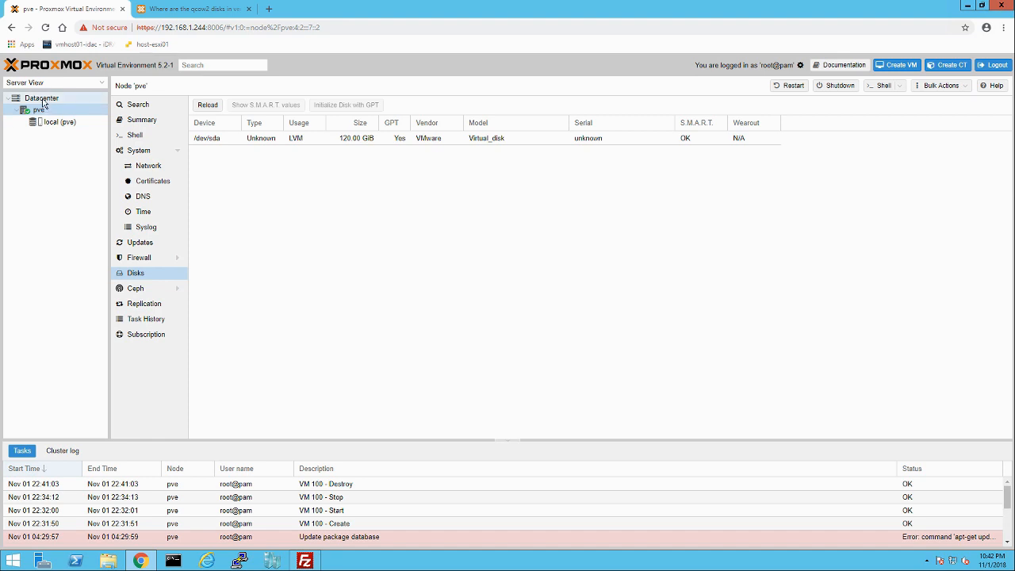
Show the datacenter's storage list with the local directory storage.
click(41, 98)
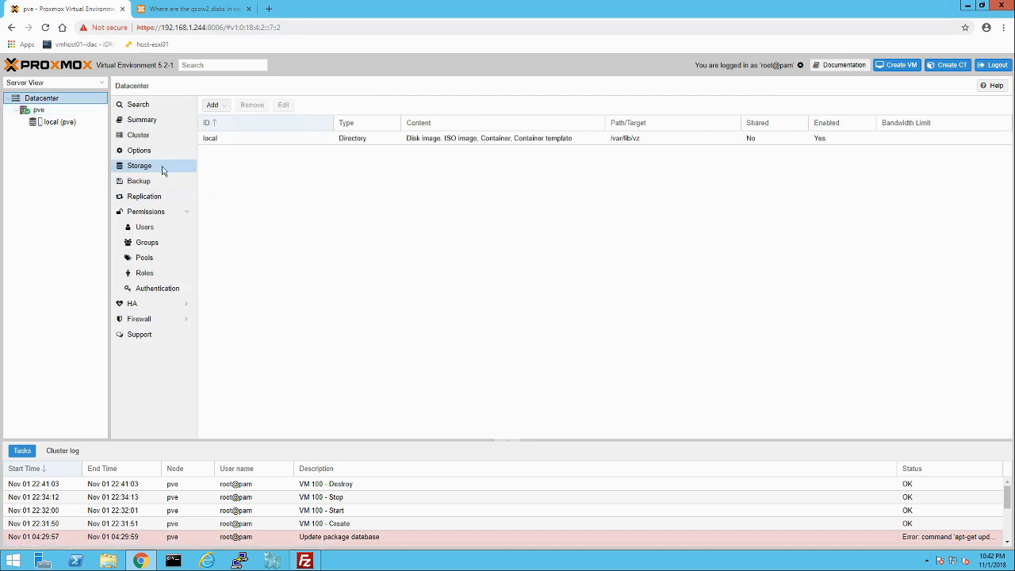
mouse_move(165, 171)
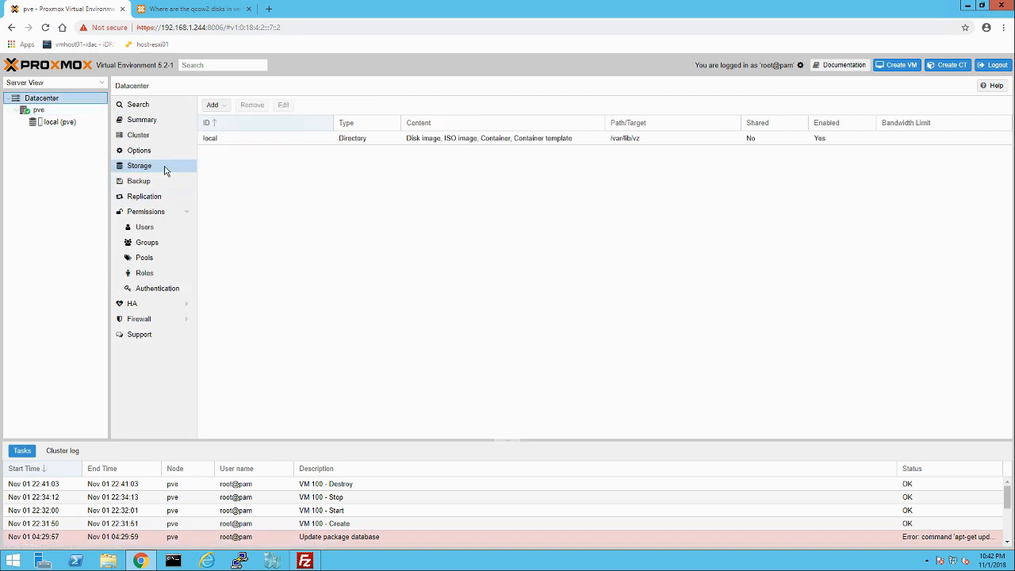
mouse_move(333, 146)
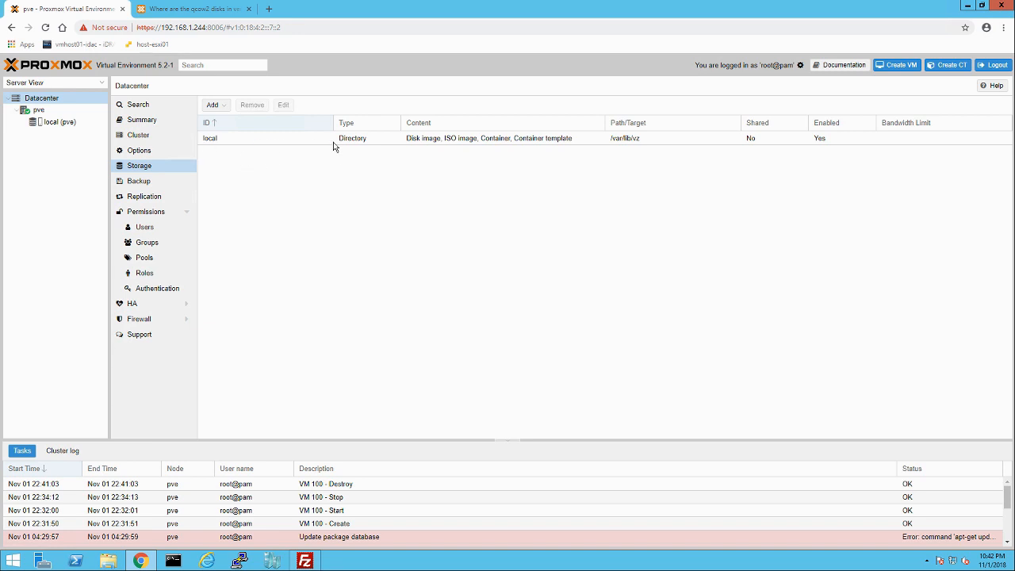
mouse_move(225, 151)
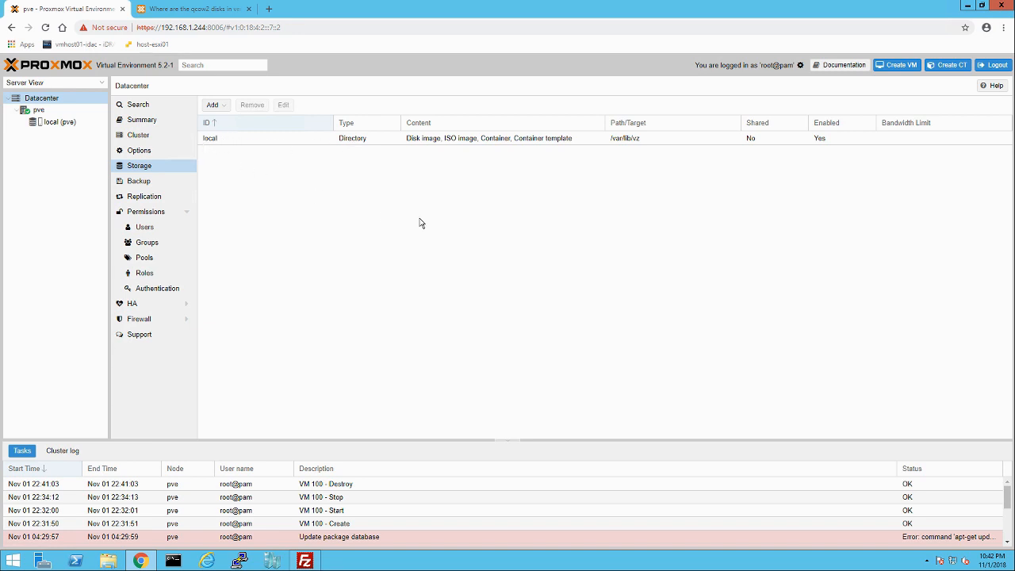
mouse_move(317, 167)
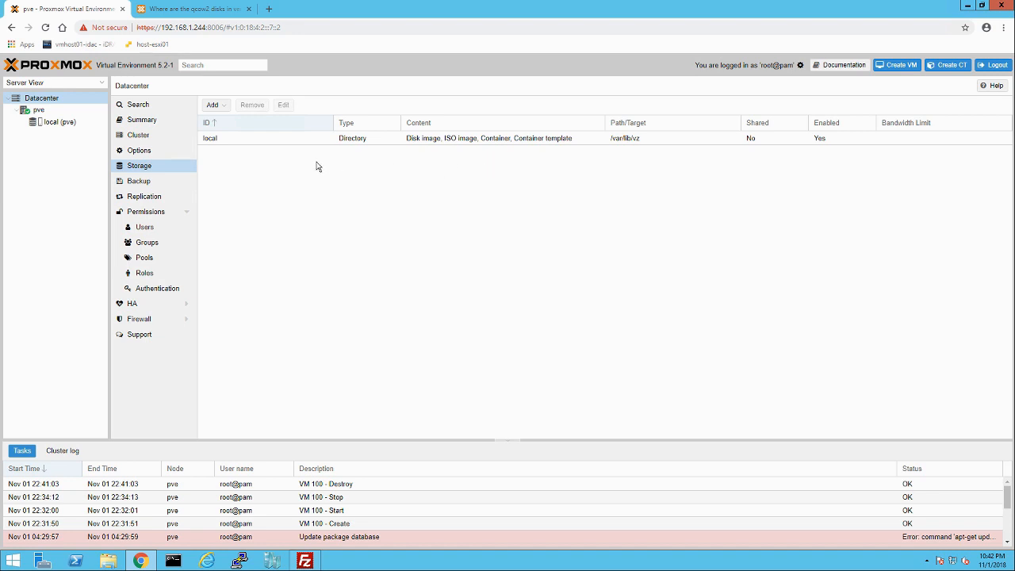
mouse_move(270, 139)
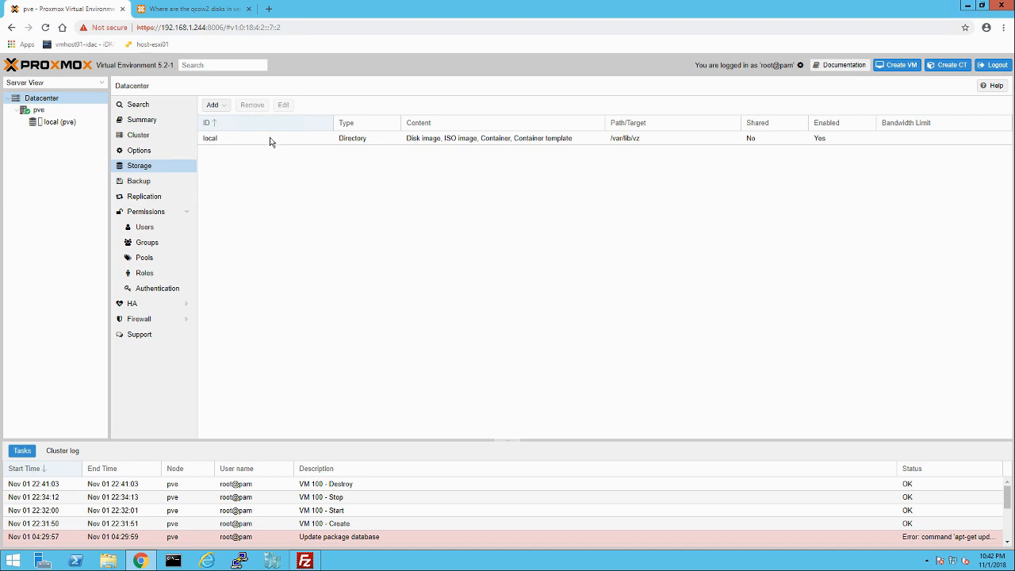
mouse_move(226, 143)
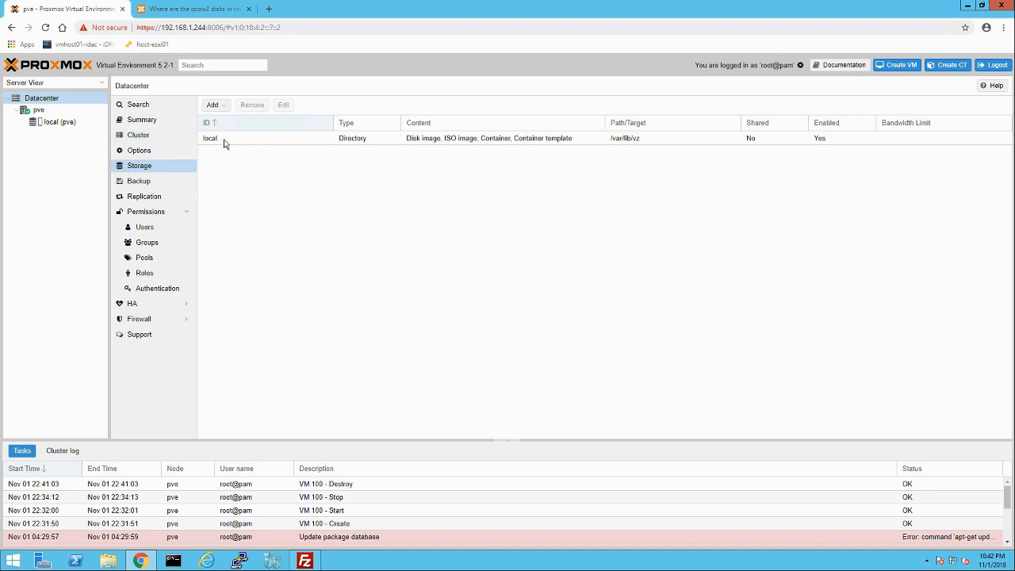
click(225, 138)
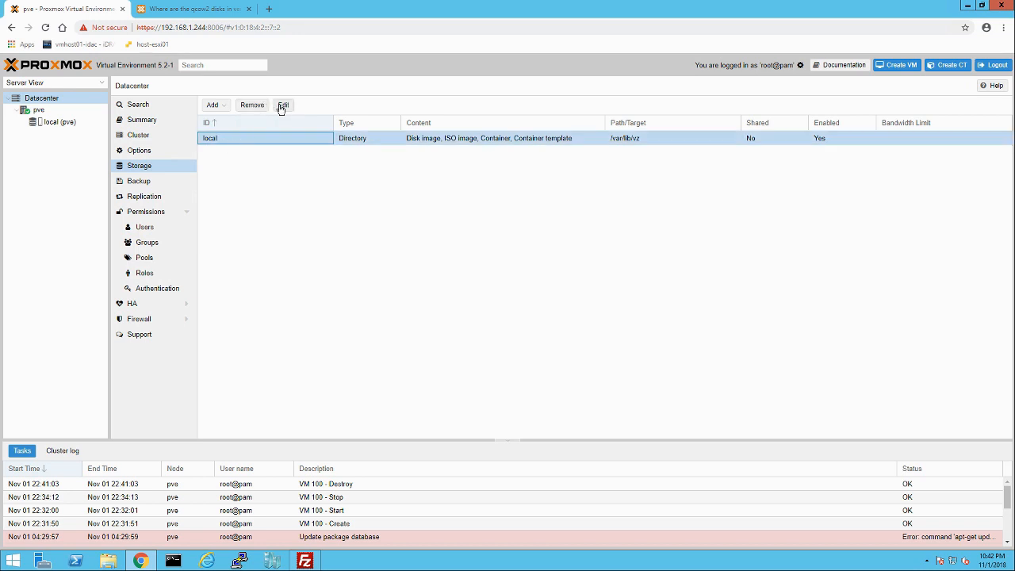
click(283, 105)
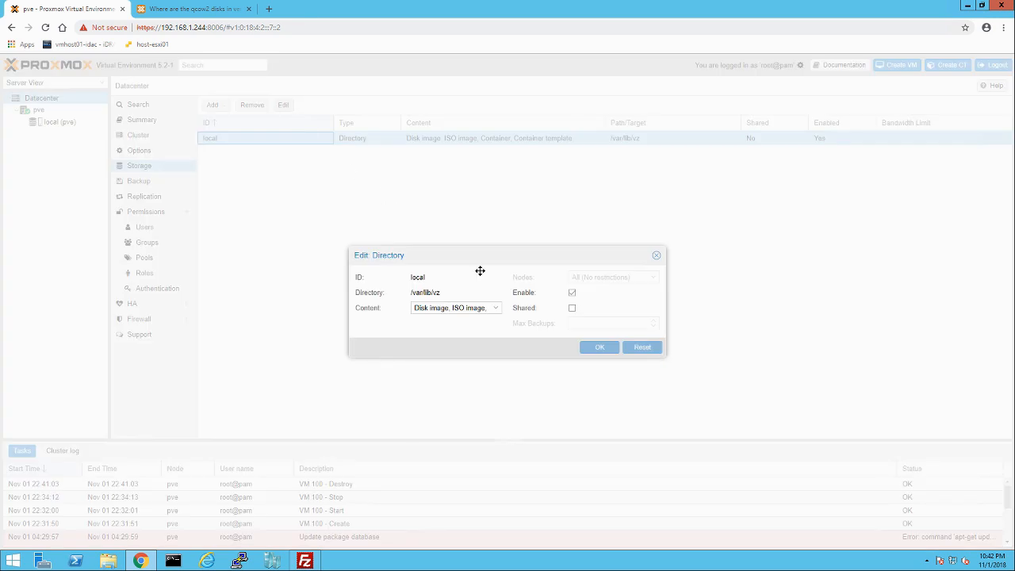
mouse_move(587, 314)
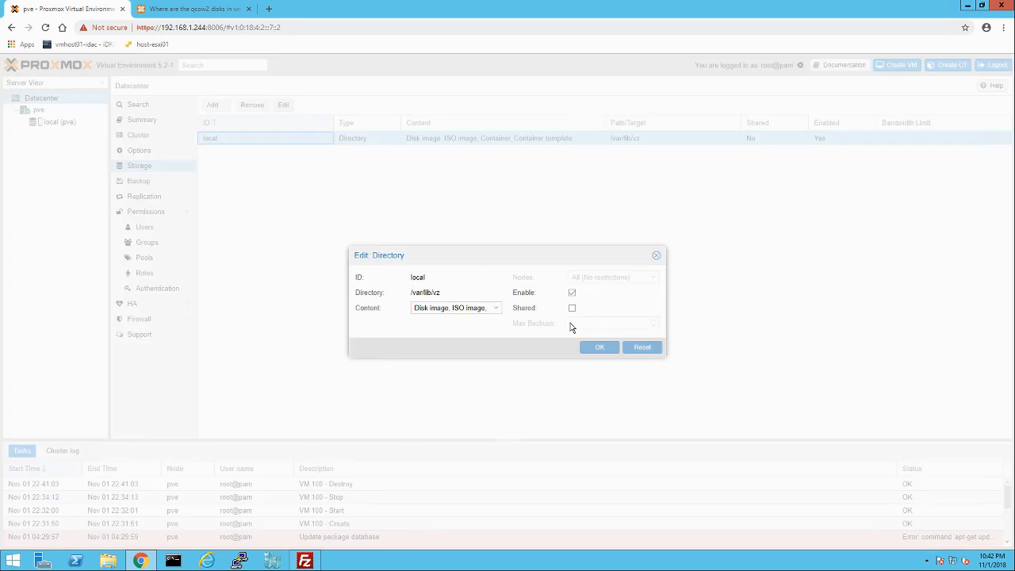
mouse_move(657, 325)
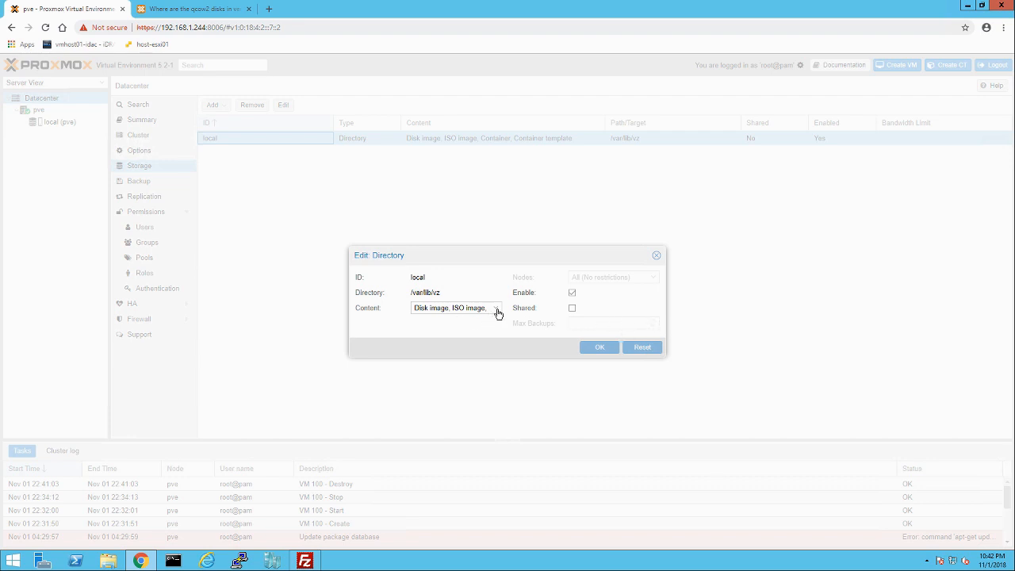
click(498, 307)
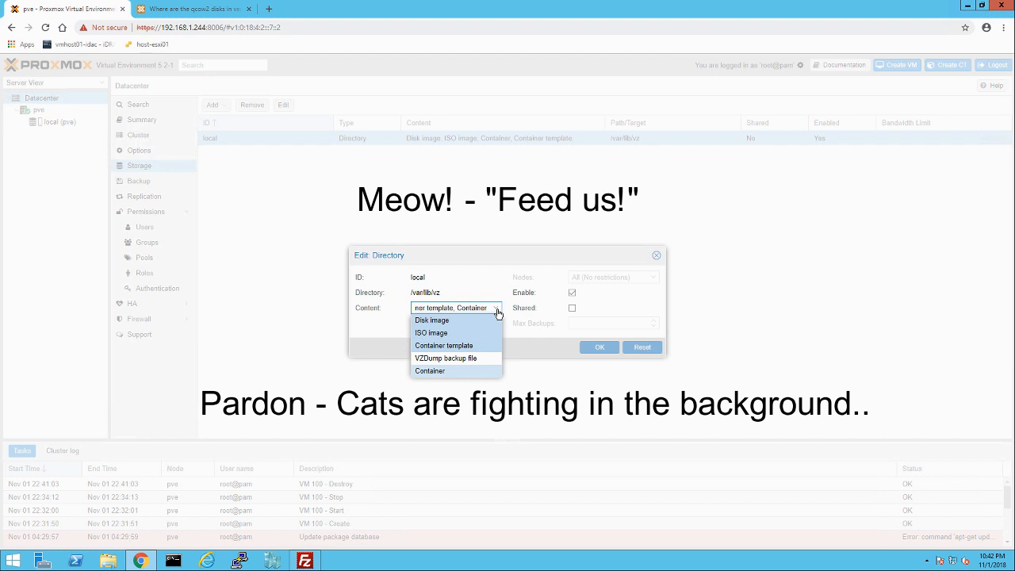
mouse_move(453, 362)
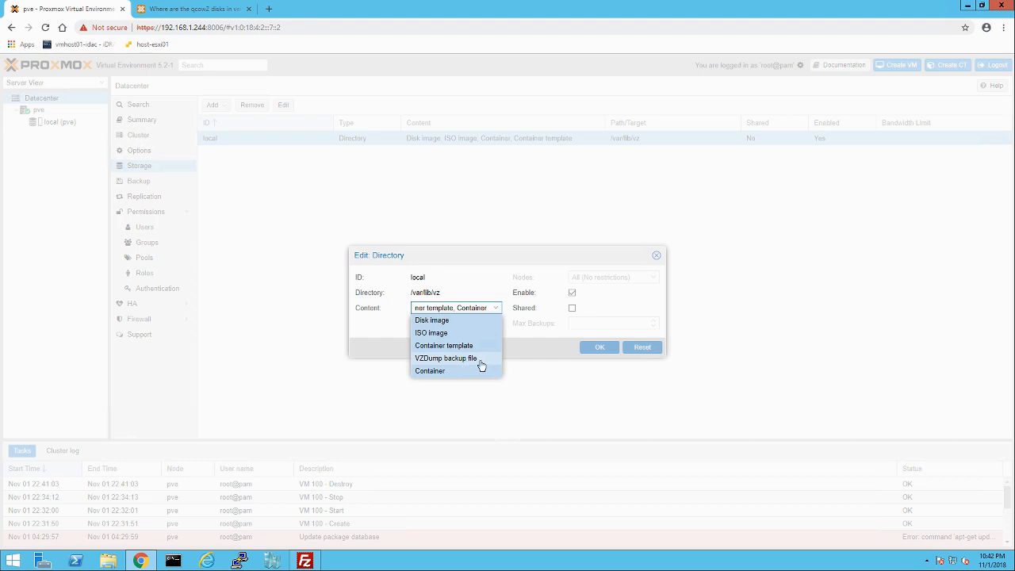
mouse_move(436, 385)
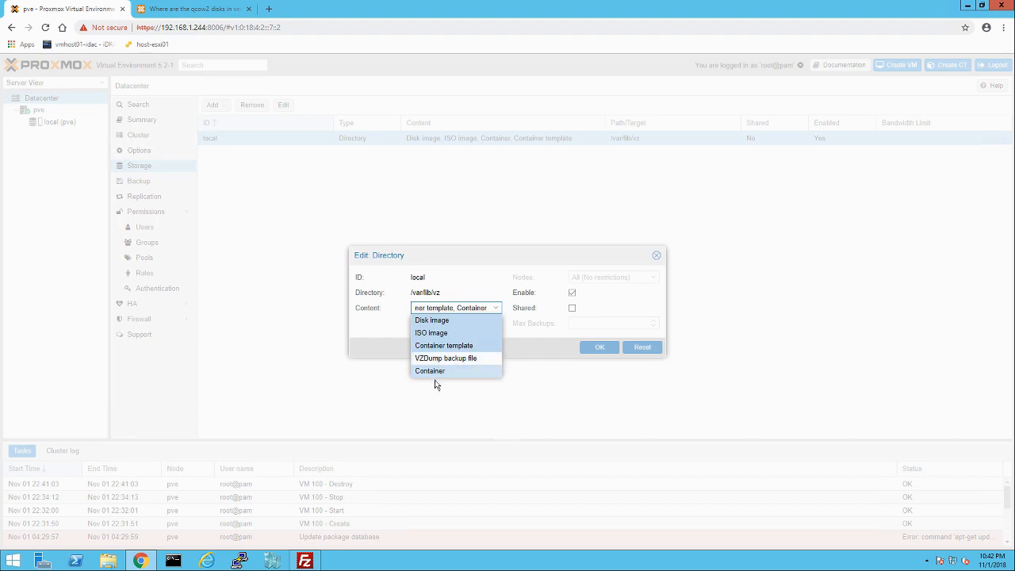
mouse_move(444, 333)
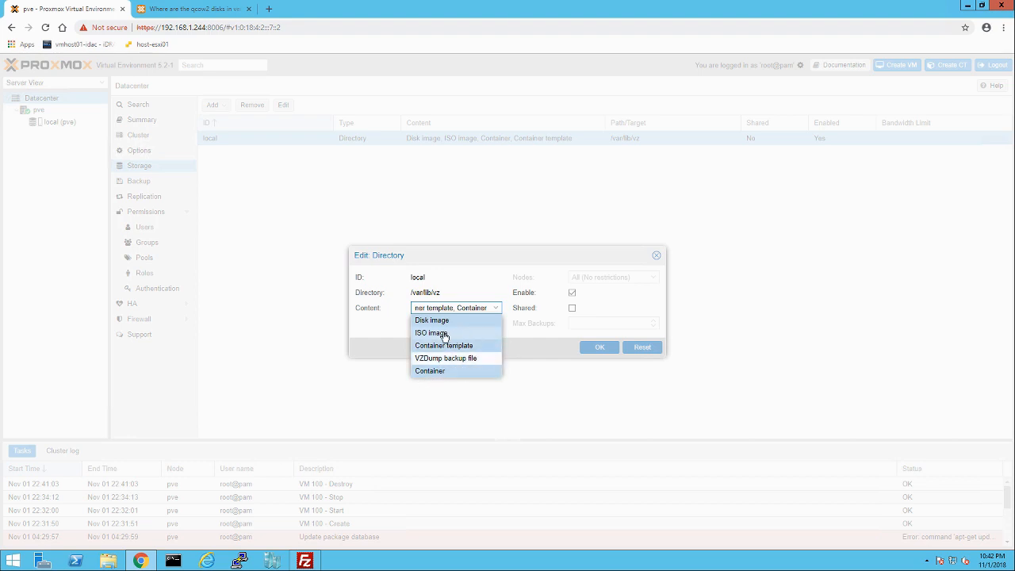
mouse_move(492, 363)
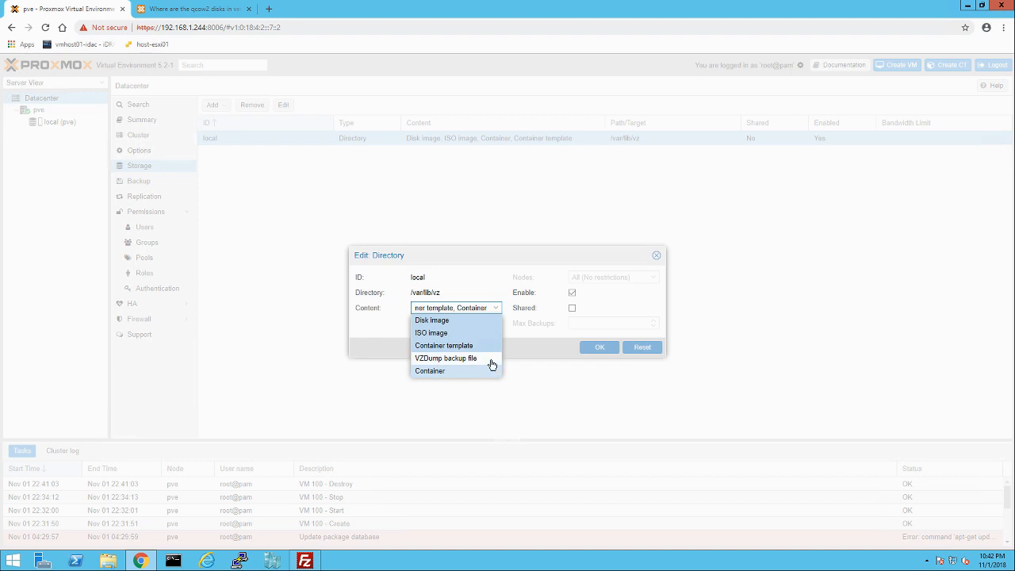
mouse_move(445, 339)
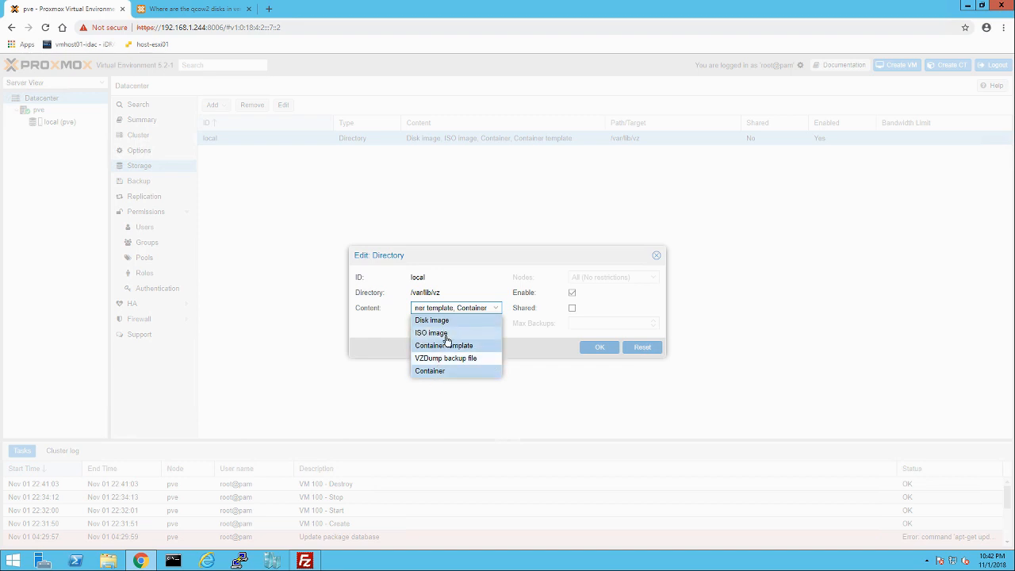
mouse_move(441, 381)
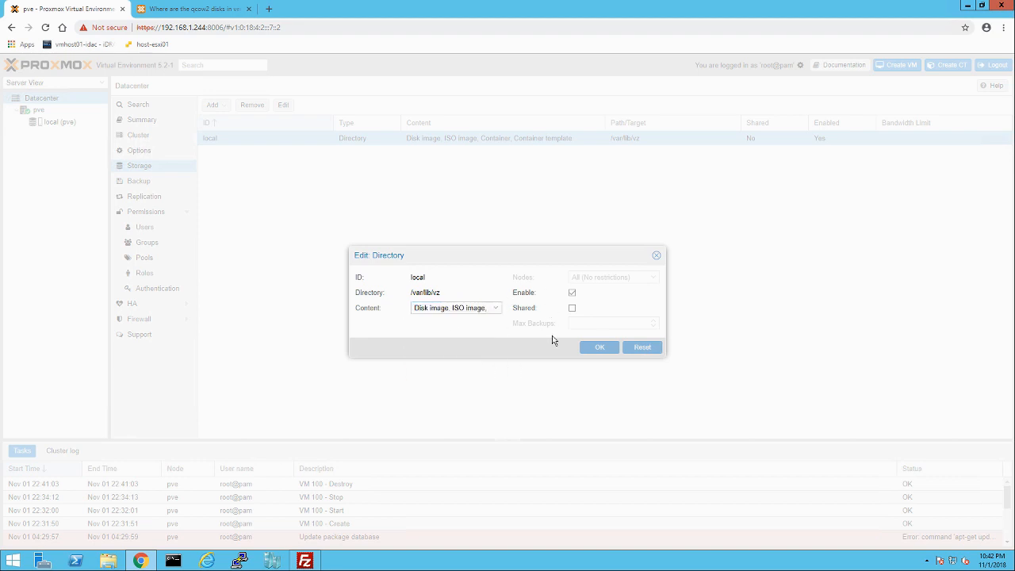
click(599, 345)
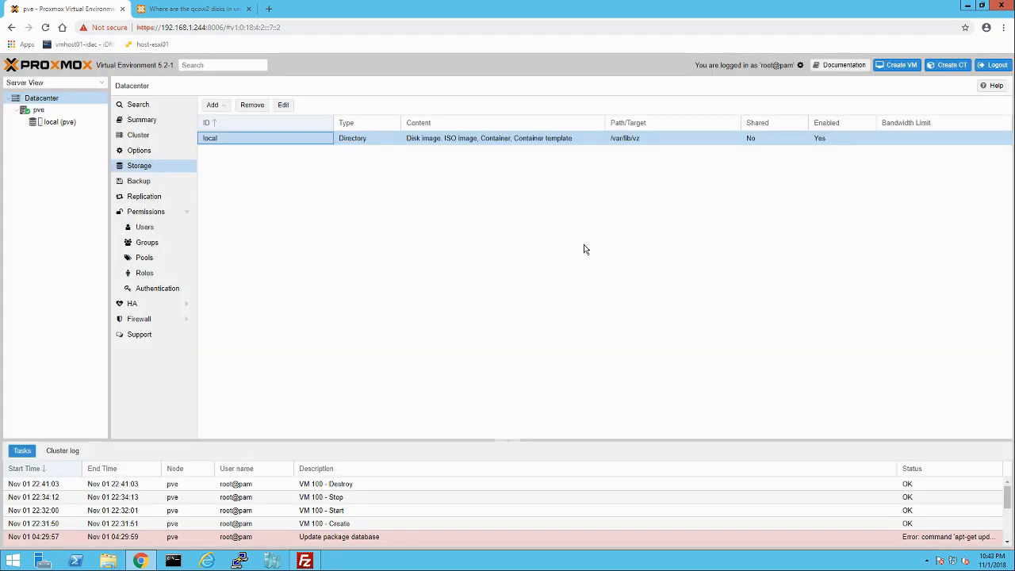
click(38, 109)
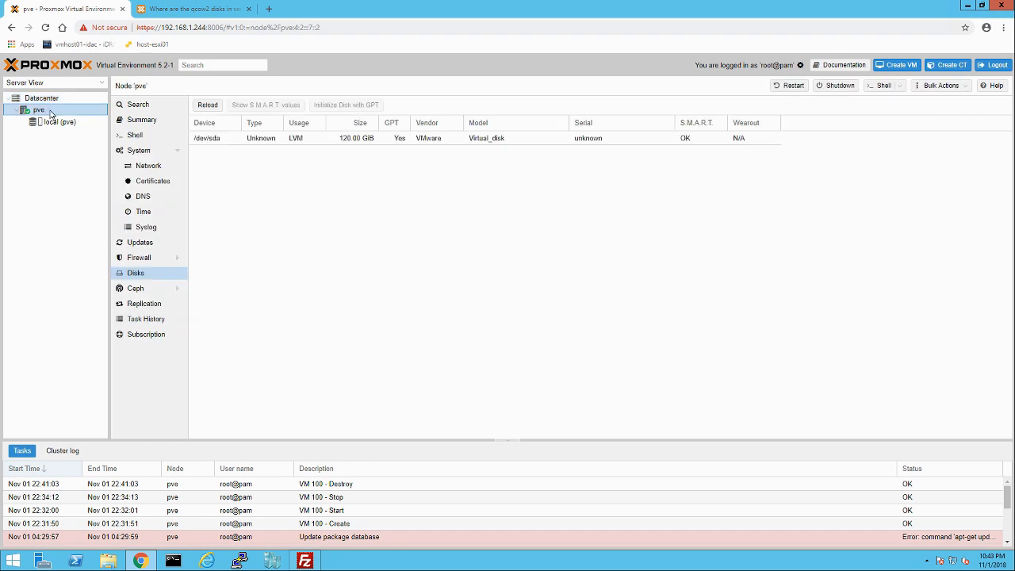
click(899, 65)
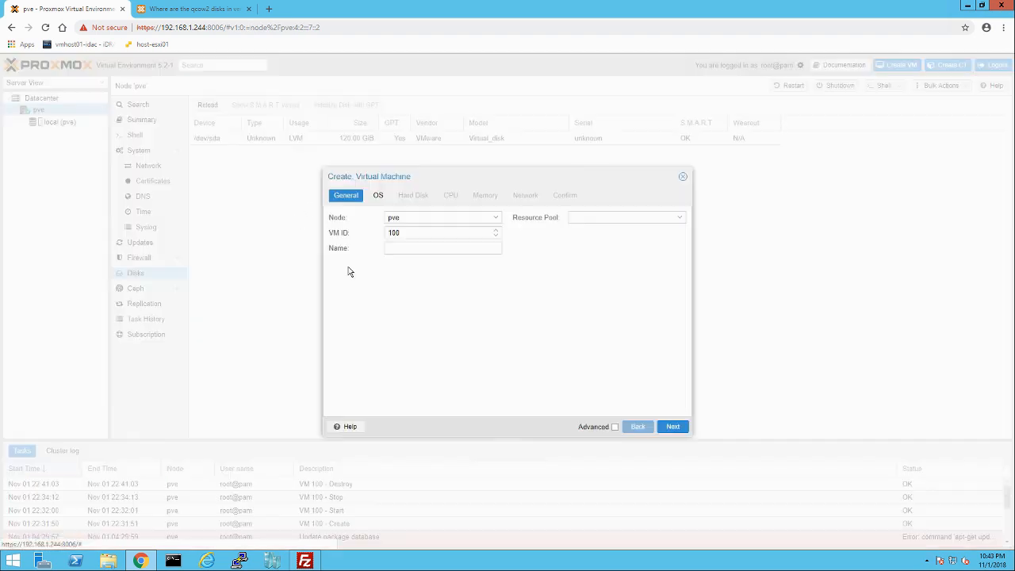
click(441, 247)
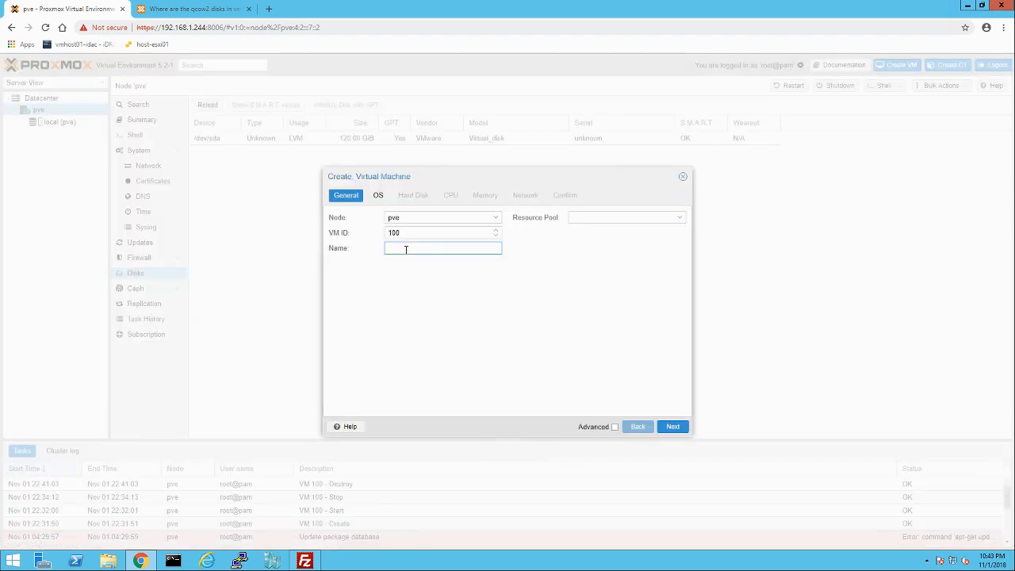
text(Test01)
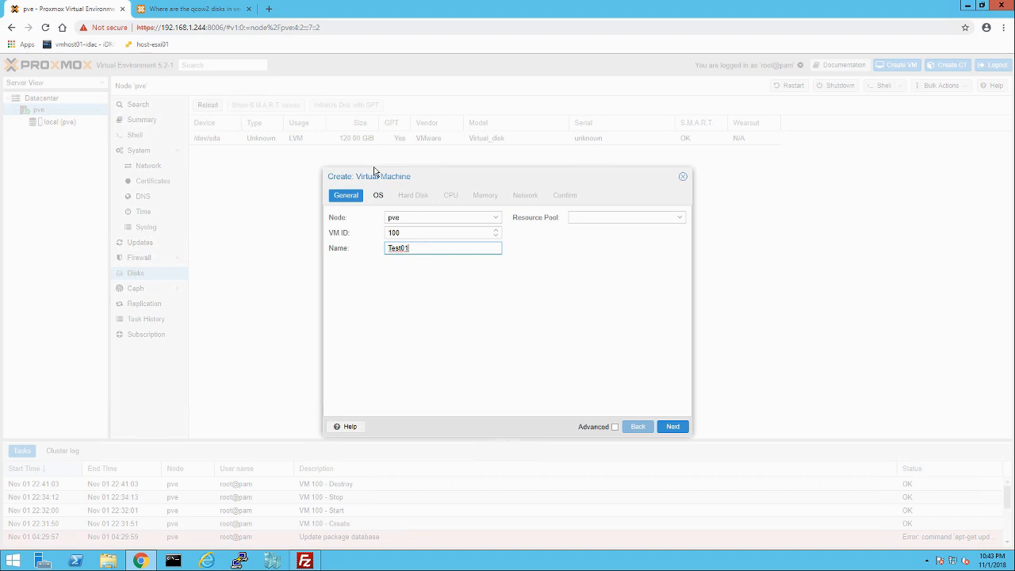
click(673, 425)
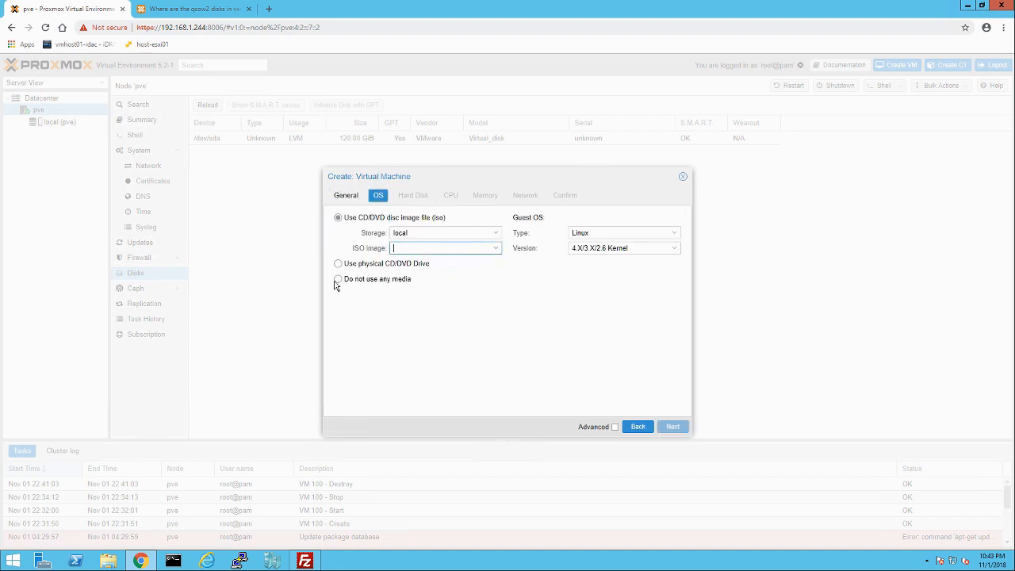
click(672, 425)
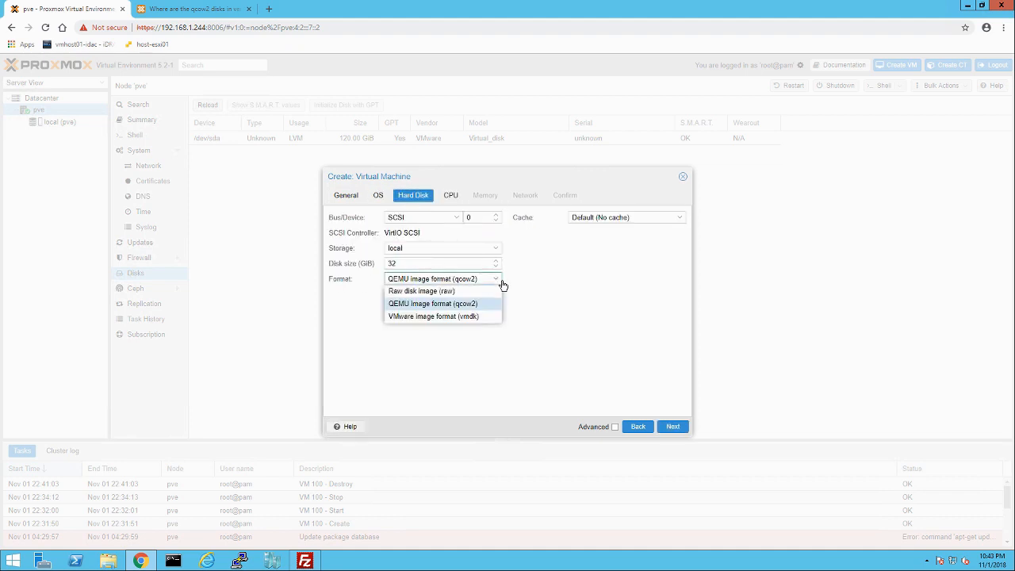
mouse_move(422, 323)
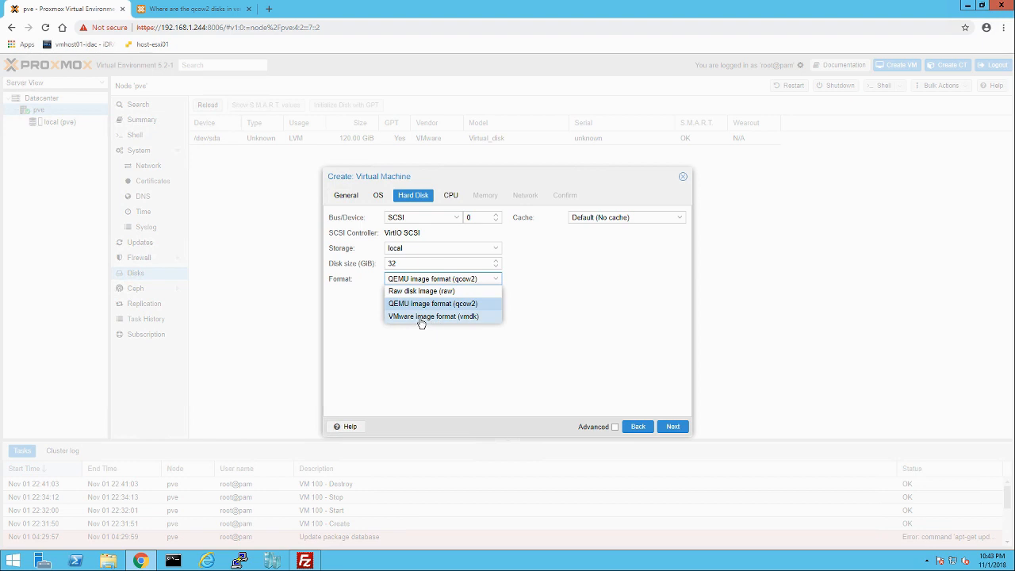
mouse_move(403, 307)
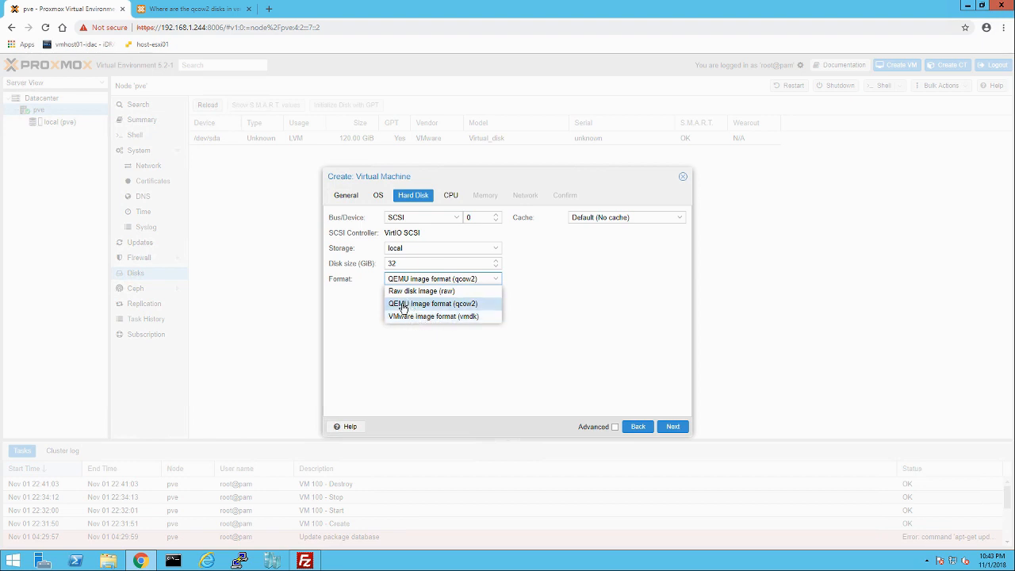
mouse_move(438, 311)
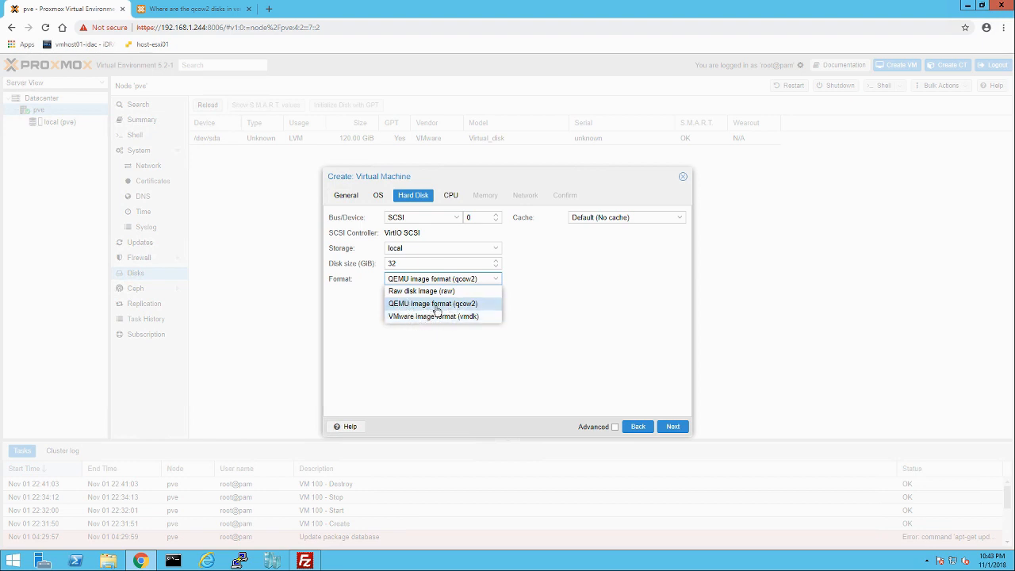
mouse_move(403, 302)
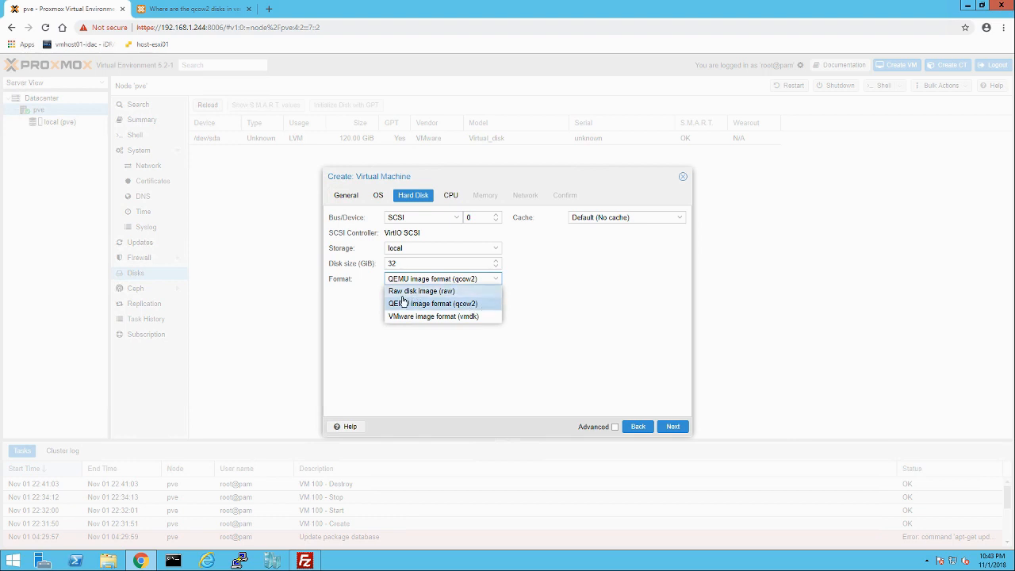
click(435, 303)
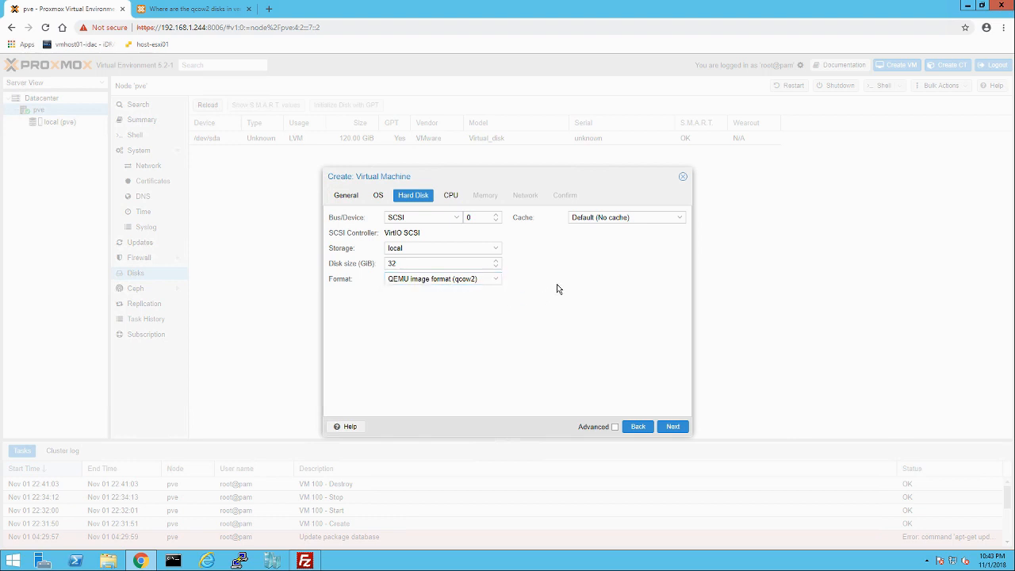
mouse_move(647, 265)
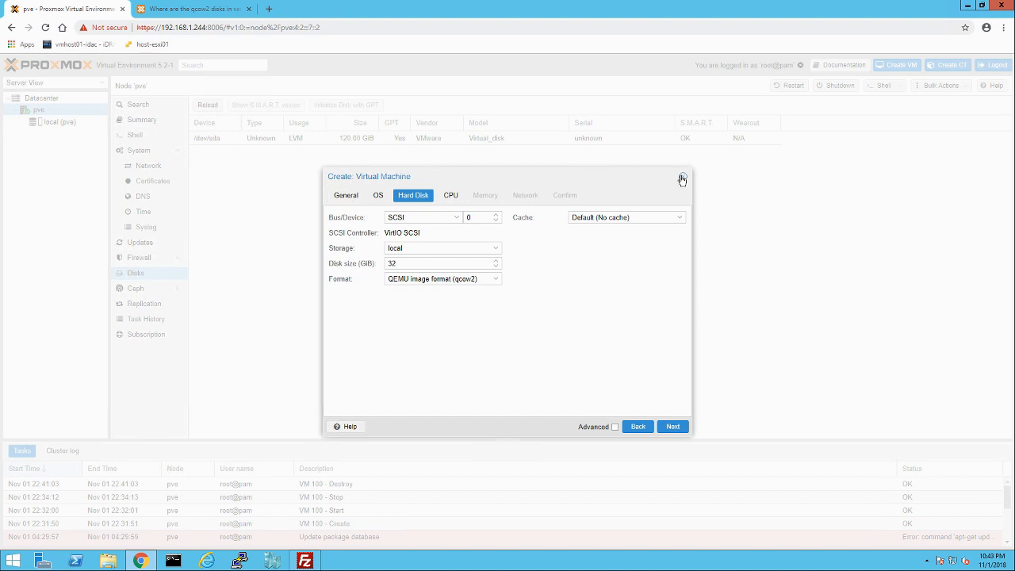
click(681, 177)
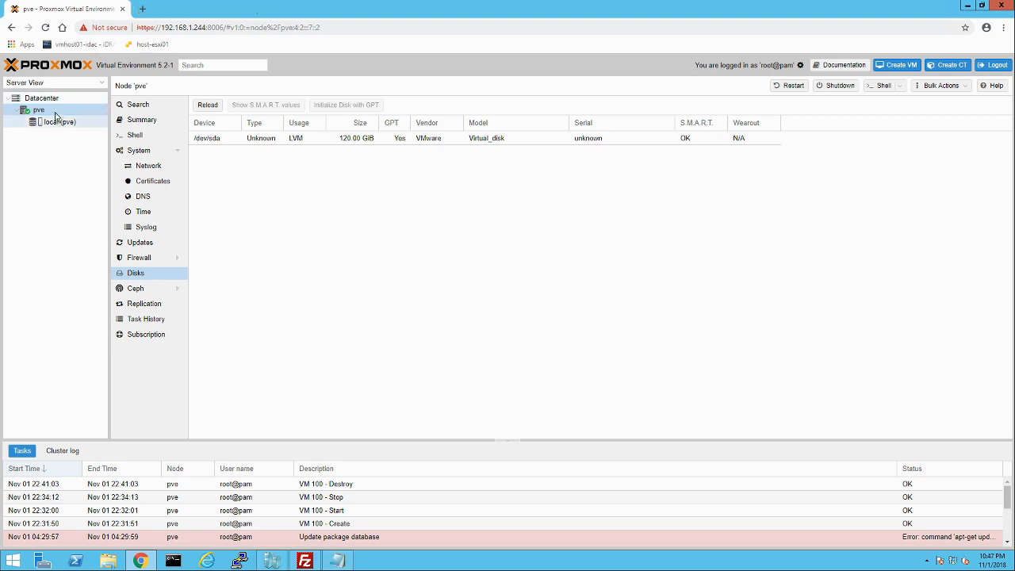
Create a VM on pve named test01 with no installation media and a 10 GB disk.
right_click(38, 109)
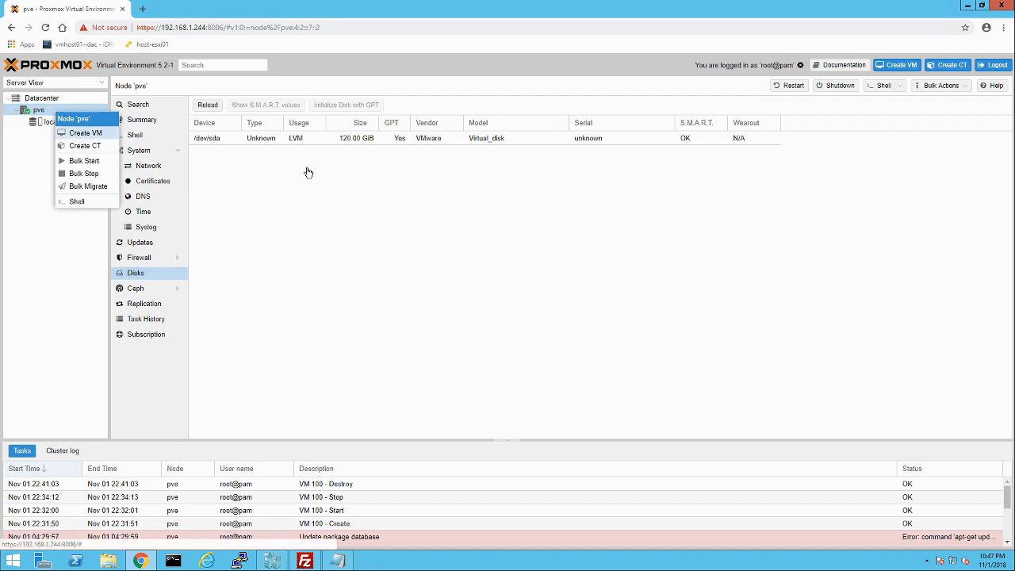
click(85, 133)
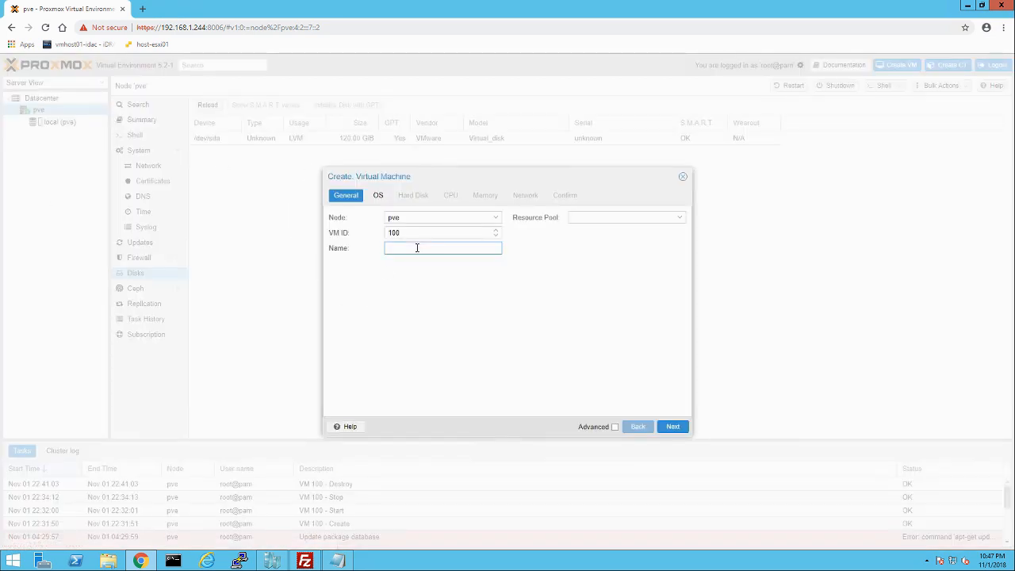
text(test01)
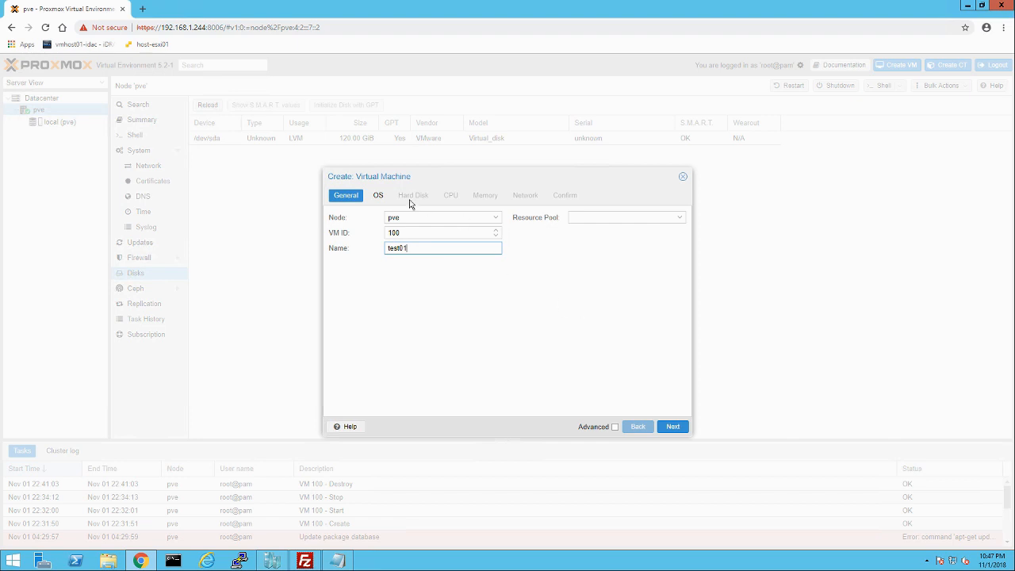
click(672, 425)
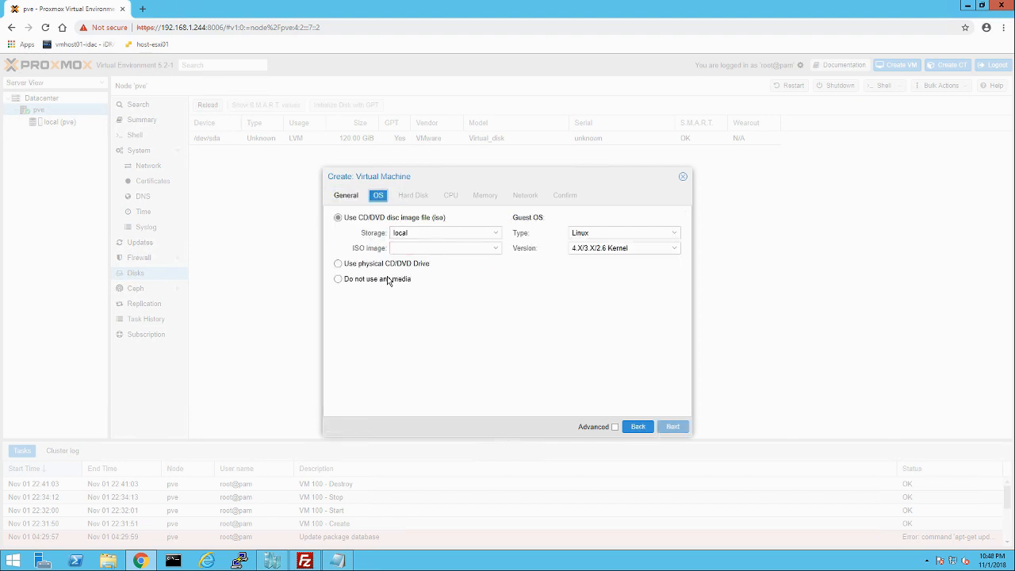
click(338, 279)
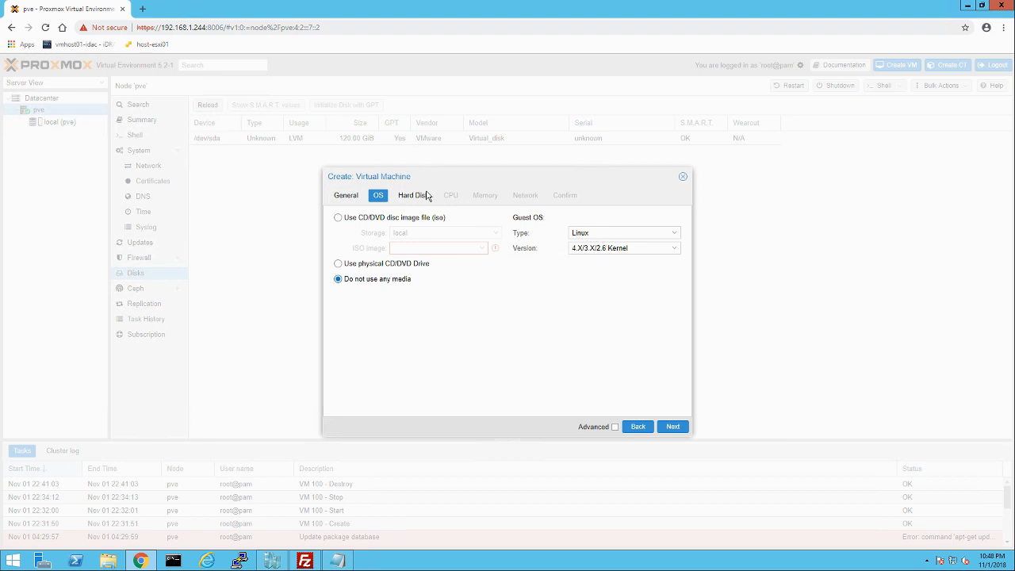
click(412, 195)
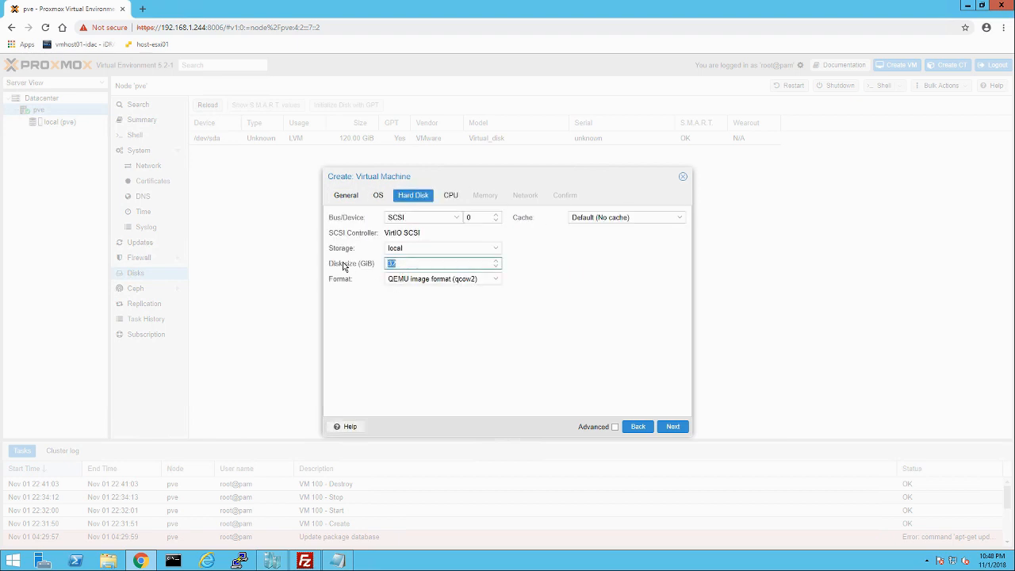
text(10)
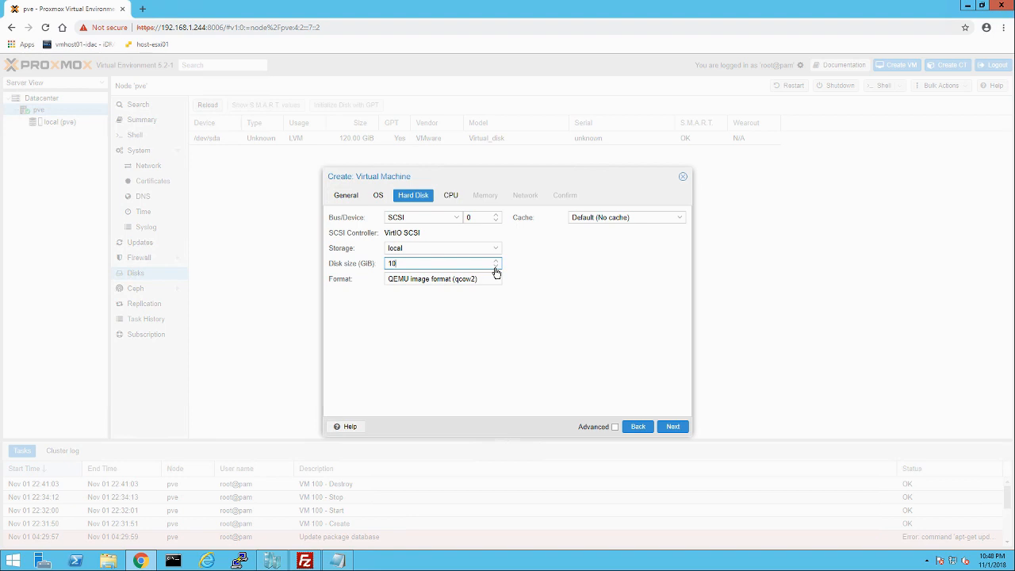
mouse_move(490, 298)
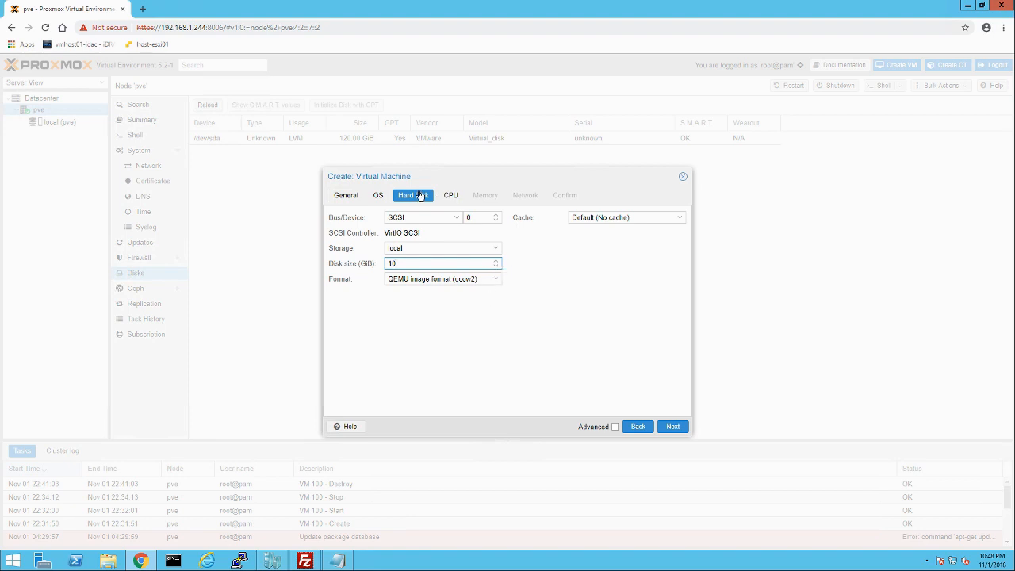
mouse_move(460, 225)
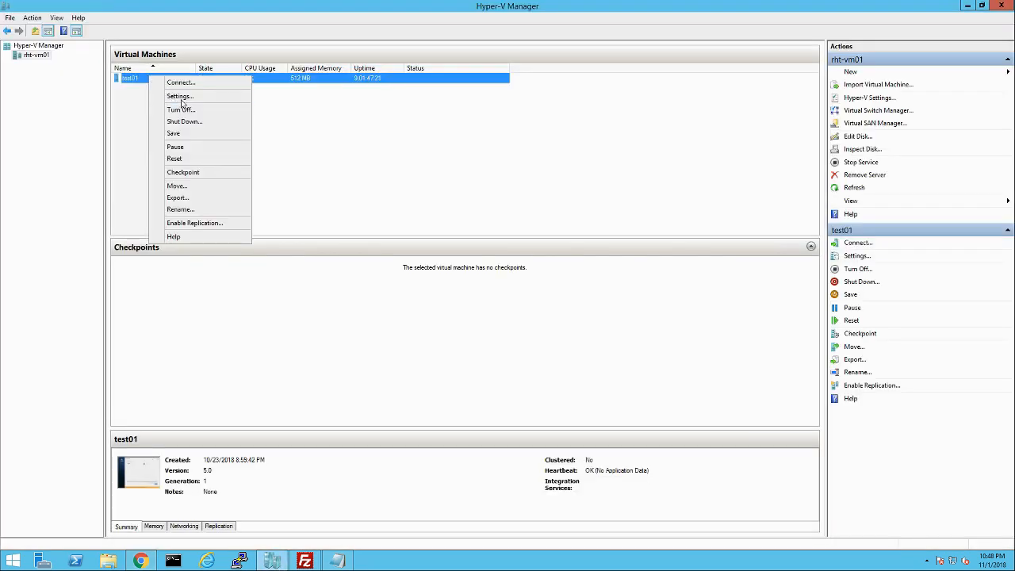
Show test01's settings in Hyper-V Manager to review its hardware.
click(180, 97)
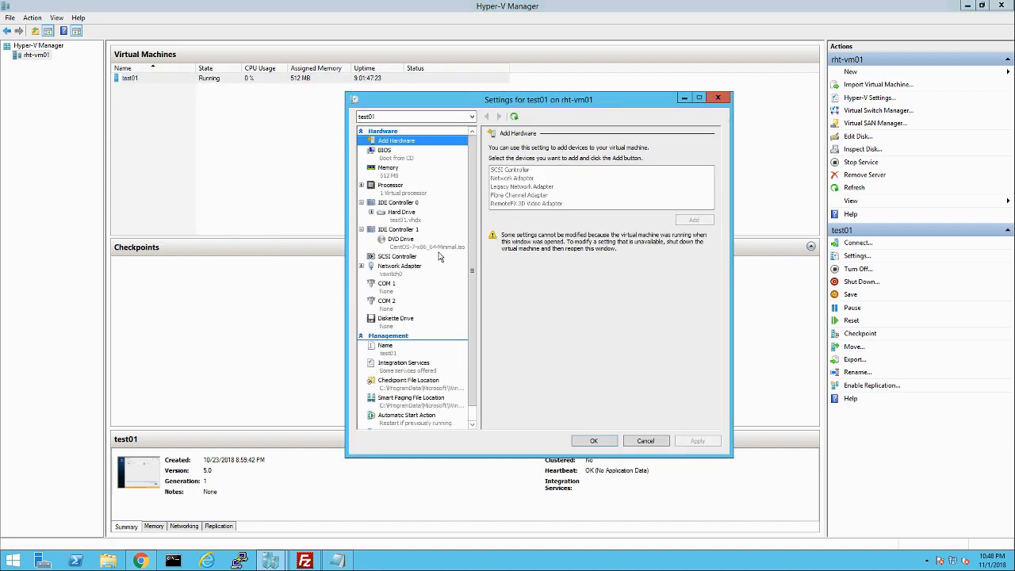
click(646, 440)
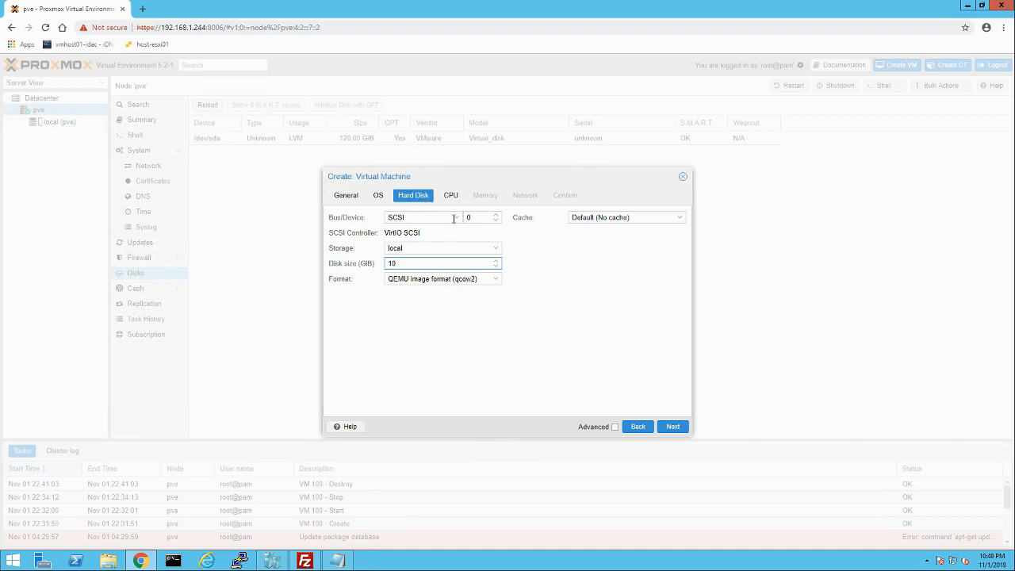
Change the new VM's disk bus from SCSI to IDE, keeping 10 GB qcow2 on local.
click(454, 216)
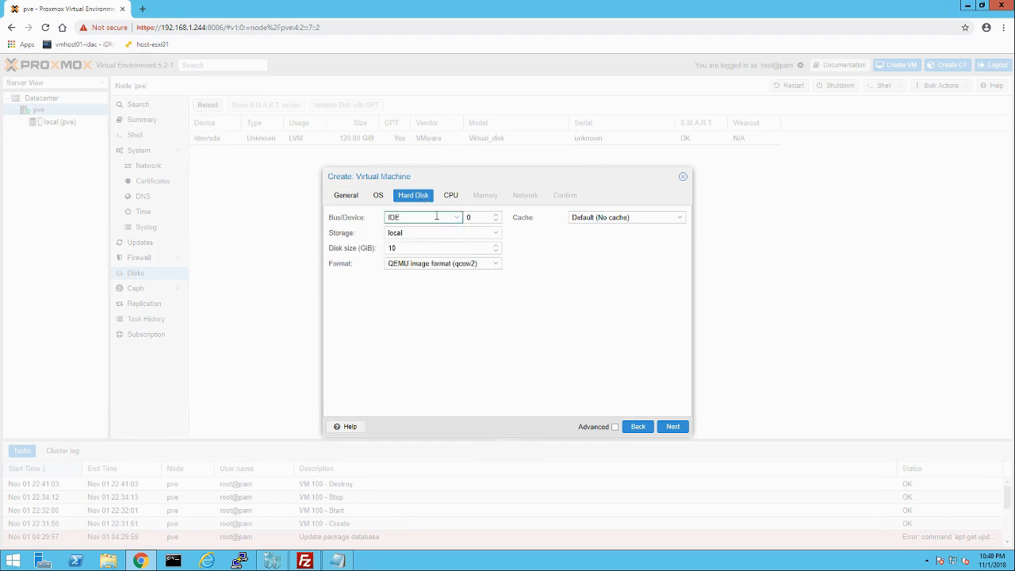
mouse_move(431, 244)
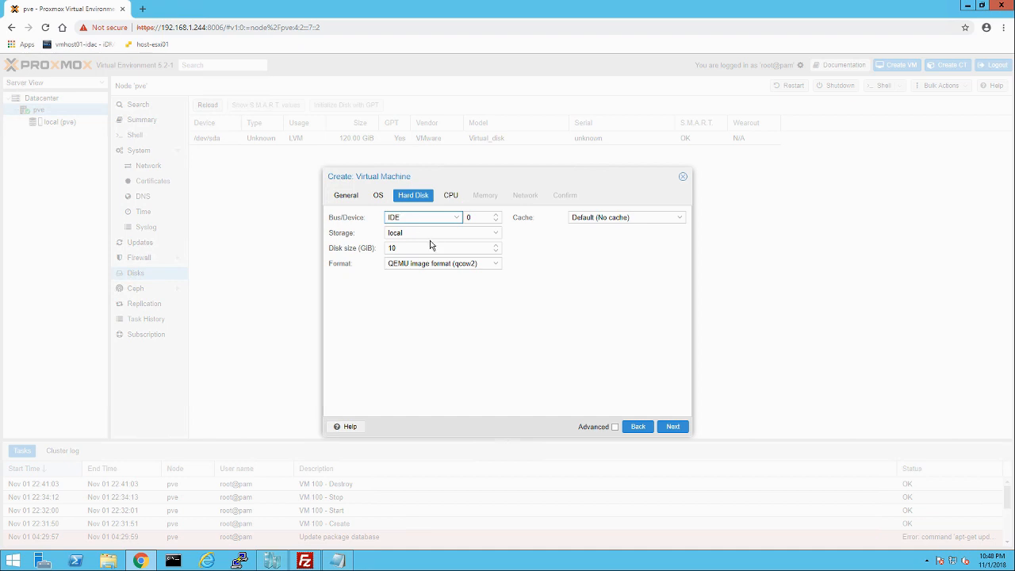
mouse_move(443, 268)
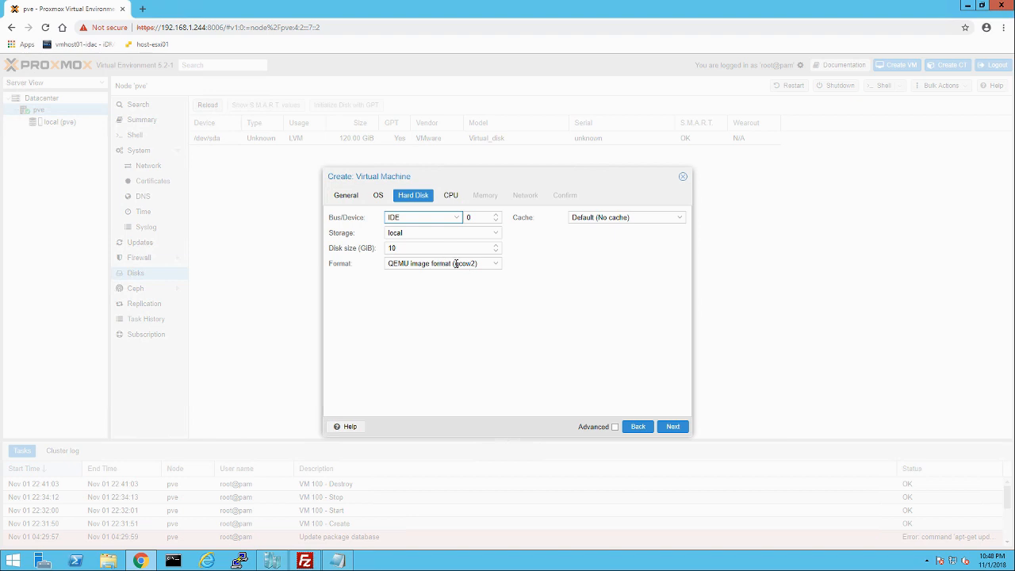
mouse_move(383, 244)
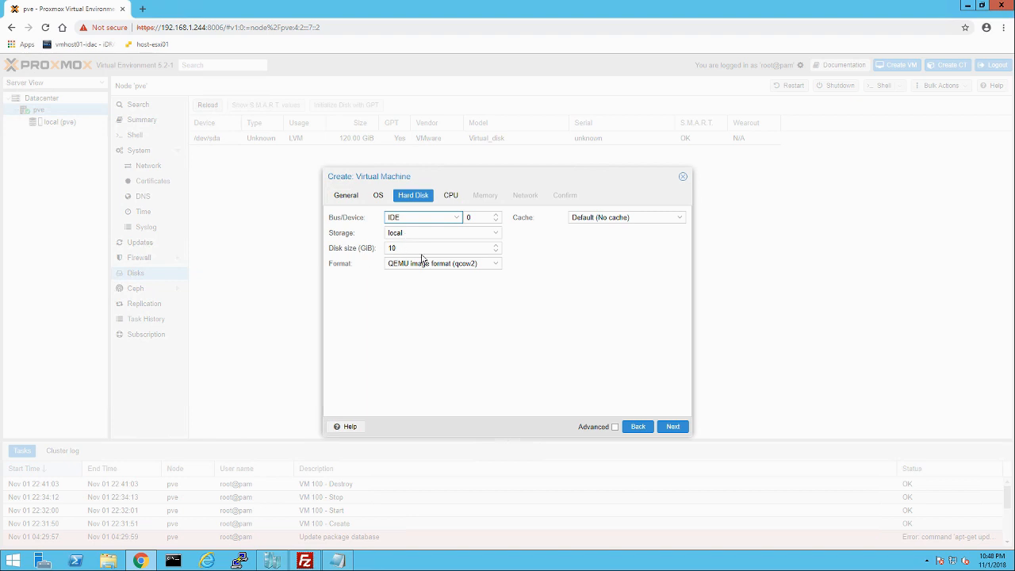
mouse_move(495, 193)
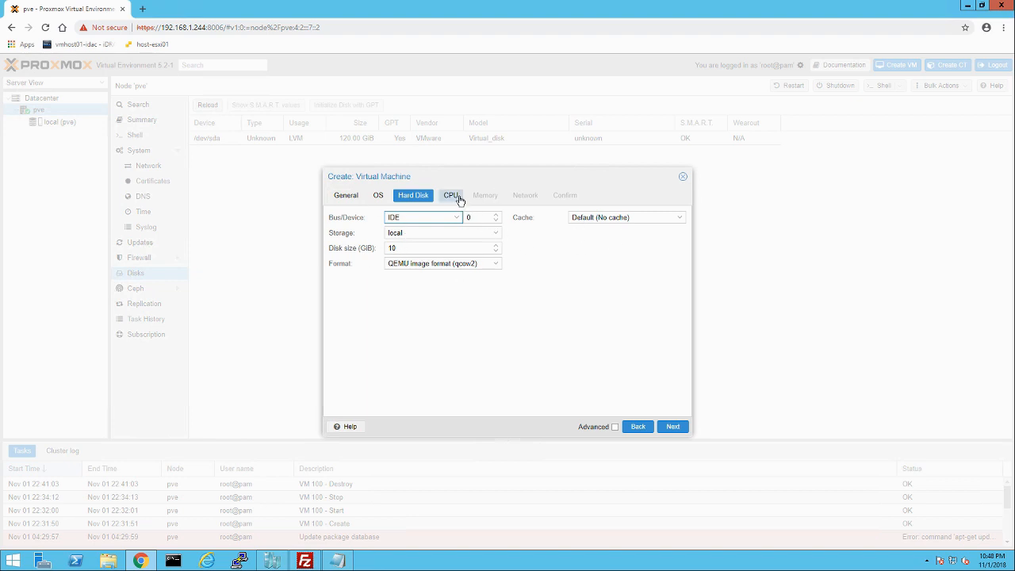
Give the VM 2 cores and no network device, then review the summary.
click(451, 195)
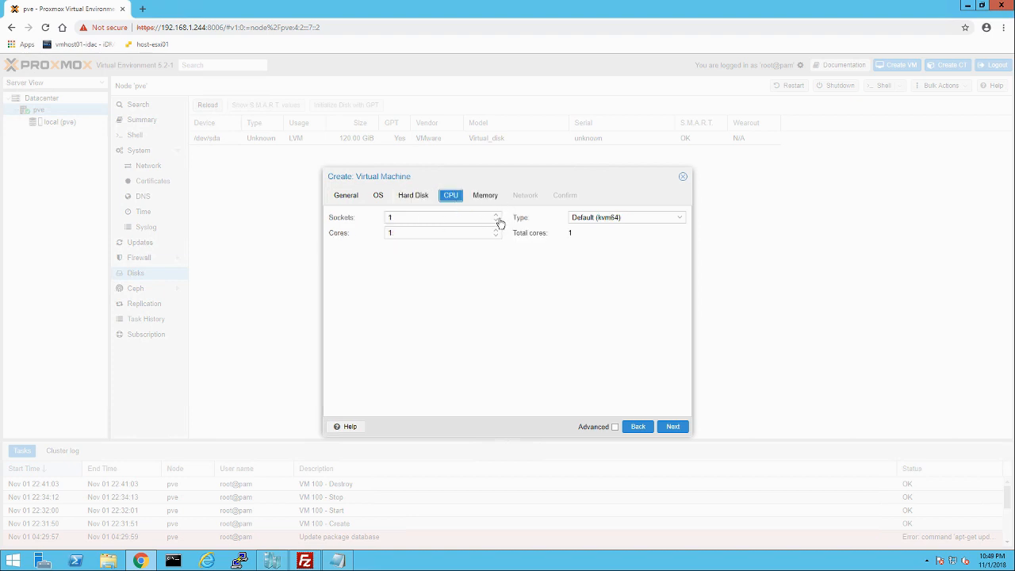
click(498, 228)
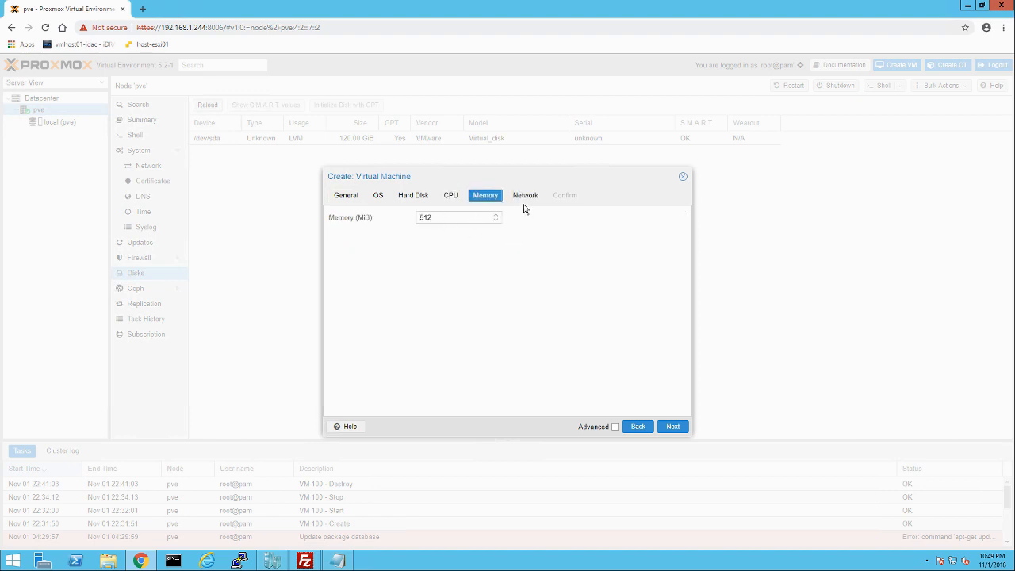
click(673, 426)
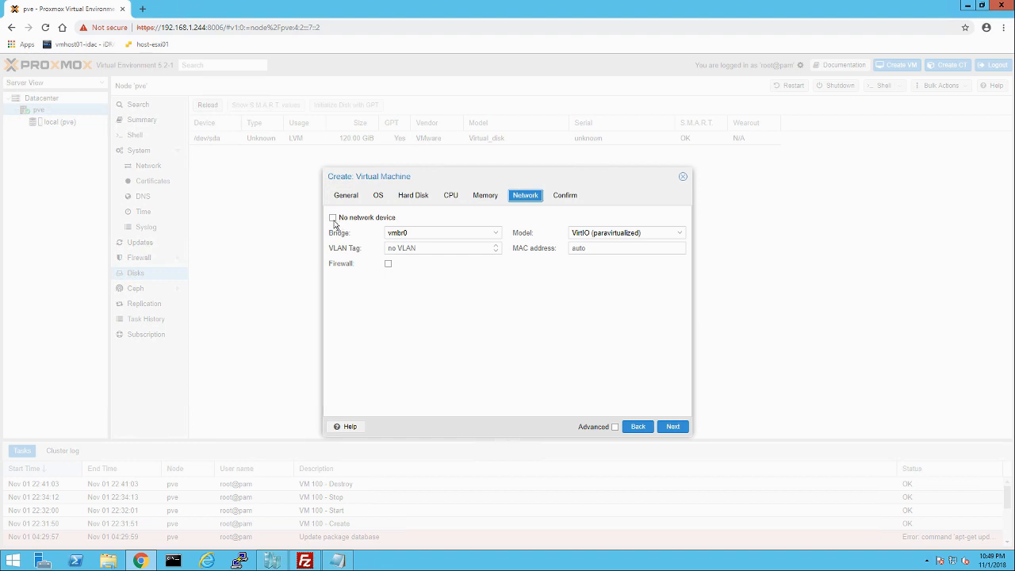
click(334, 217)
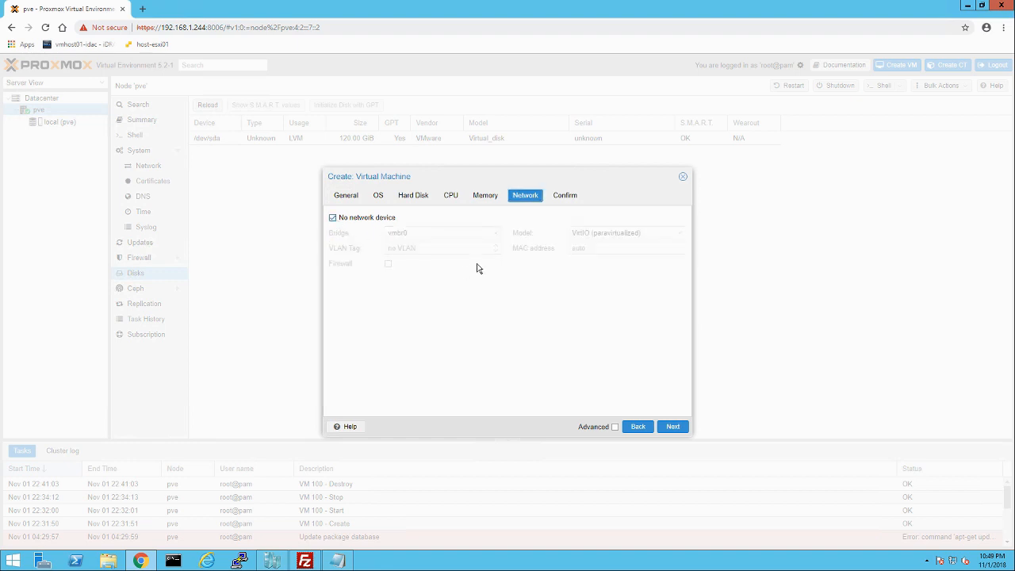
click(672, 425)
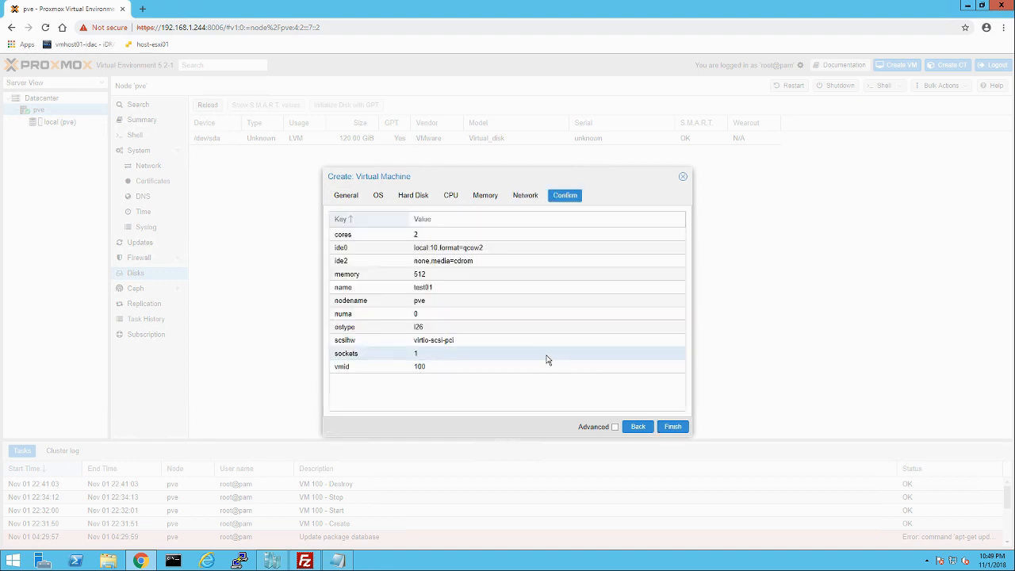
Finish the wizard to create VM 100 (test01) and select it in the tree.
click(672, 425)
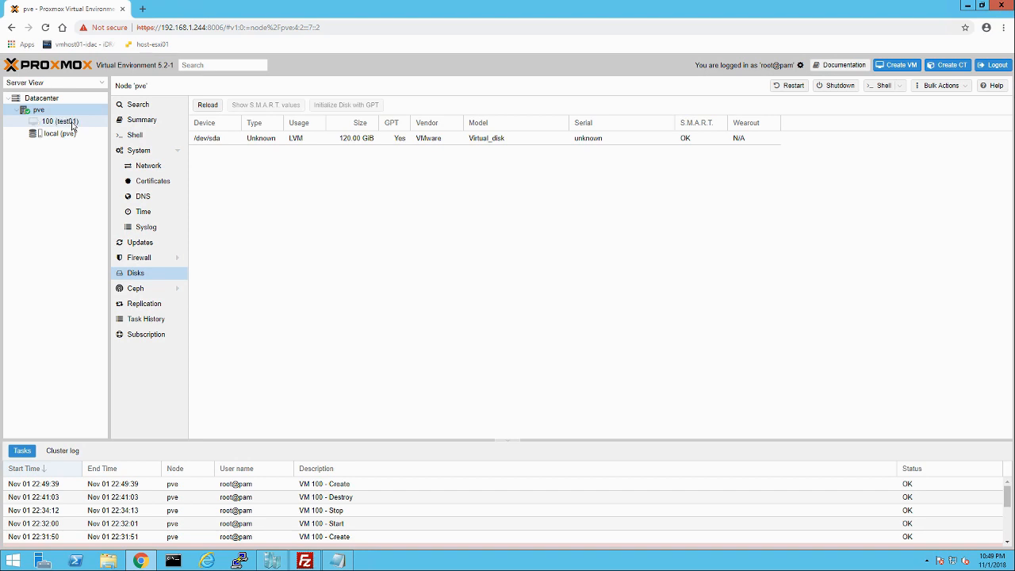
click(58, 120)
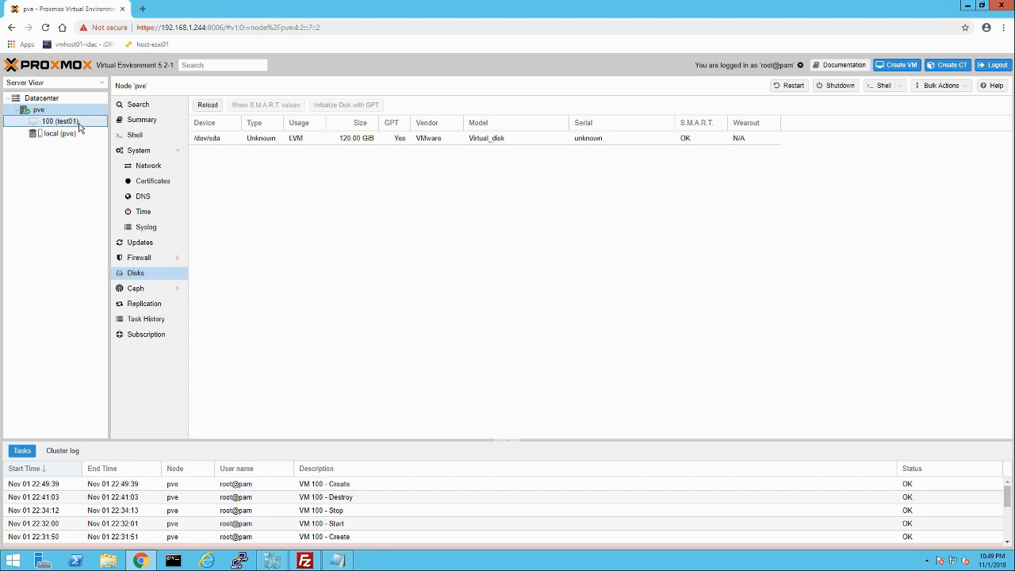
Start VM 100 and always allow Chrome pop-ups from the Proxmox host.
click(57, 121)
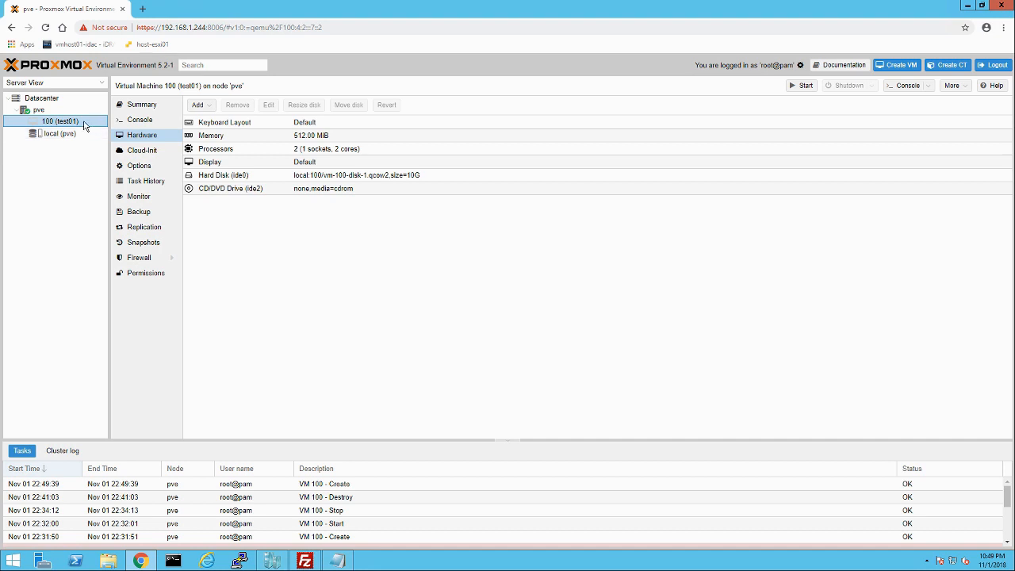
click(804, 86)
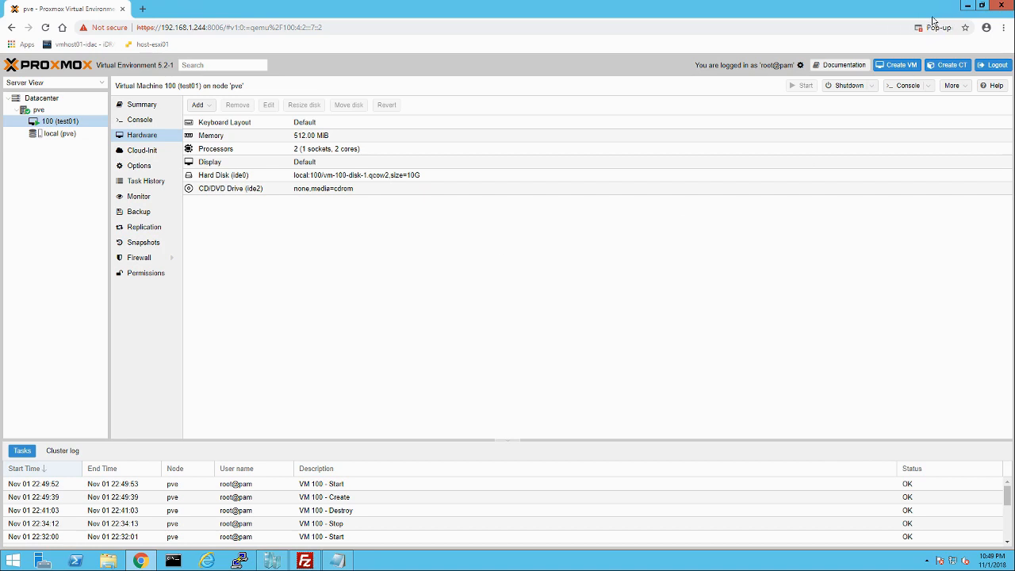
click(946, 29)
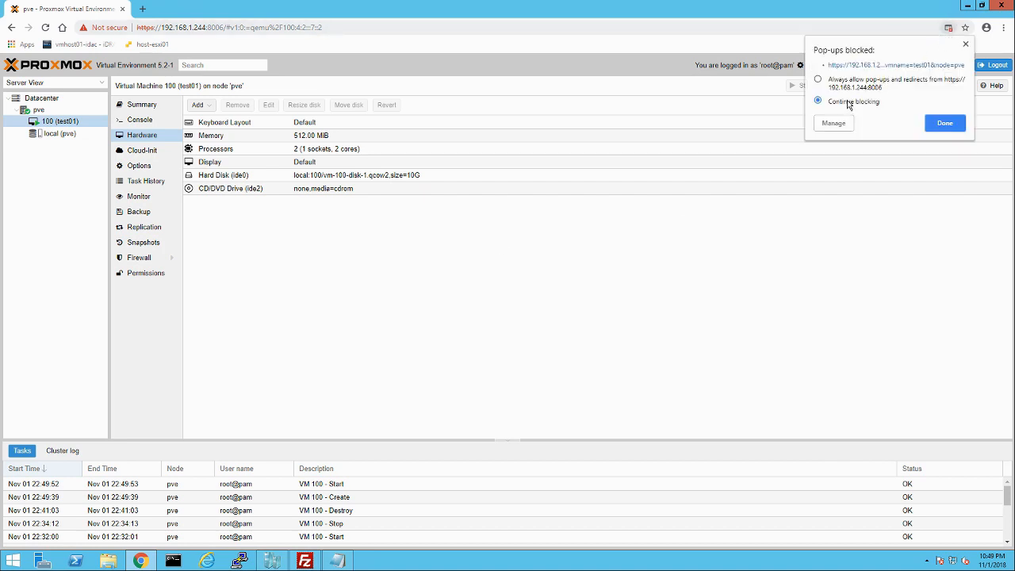
click(818, 83)
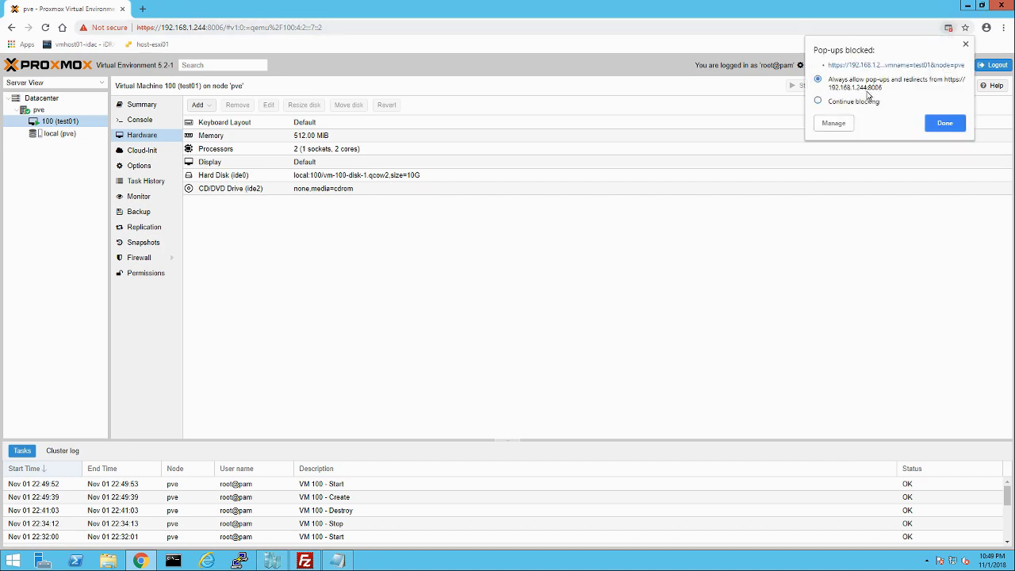
click(945, 124)
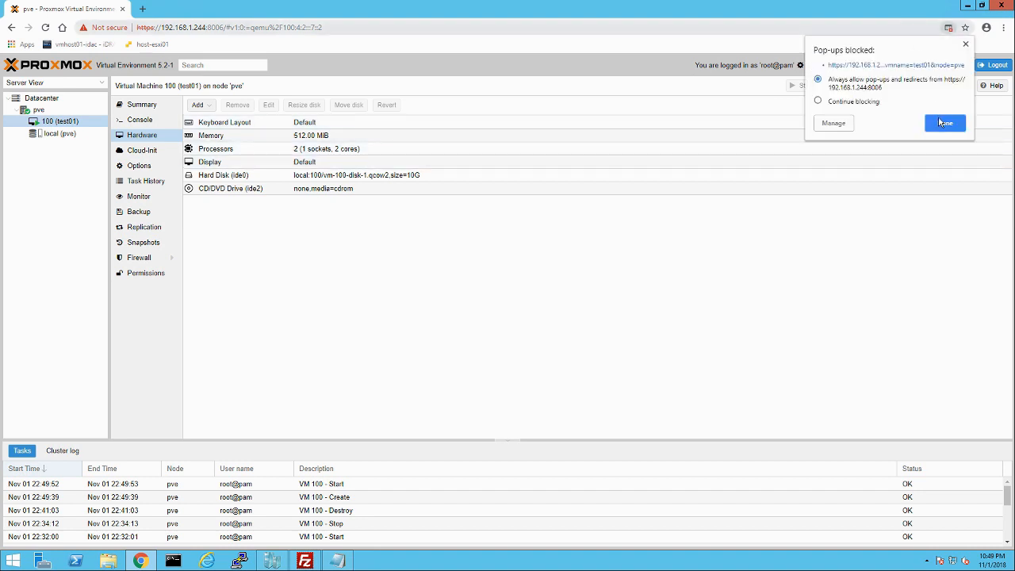
right_click(56, 121)
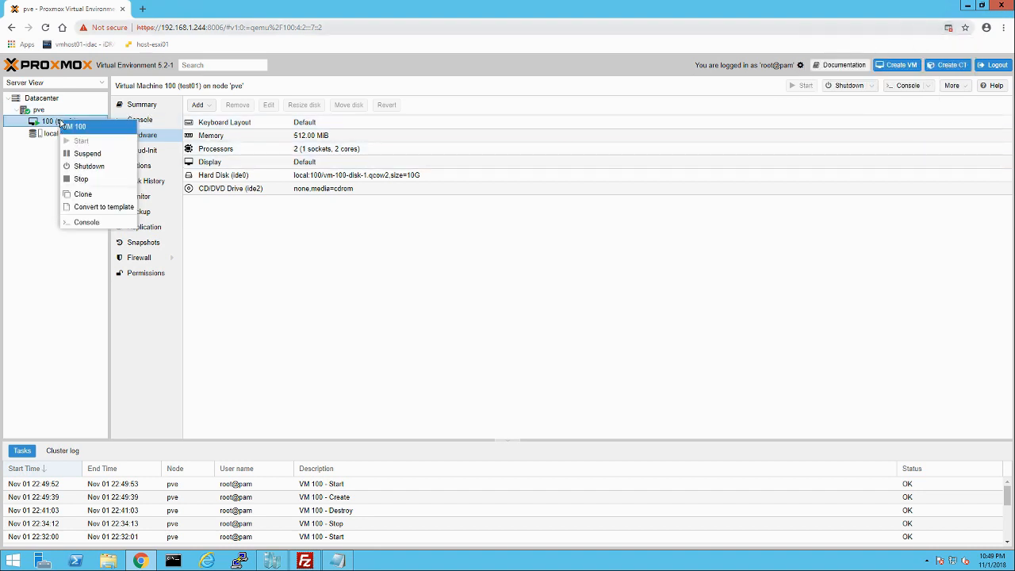
click(86, 222)
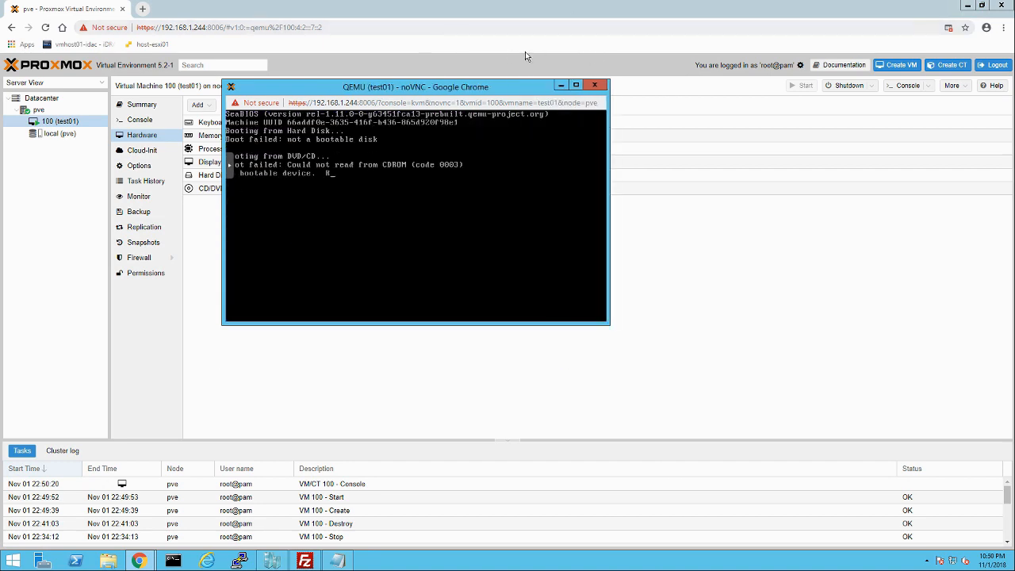
click(603, 85)
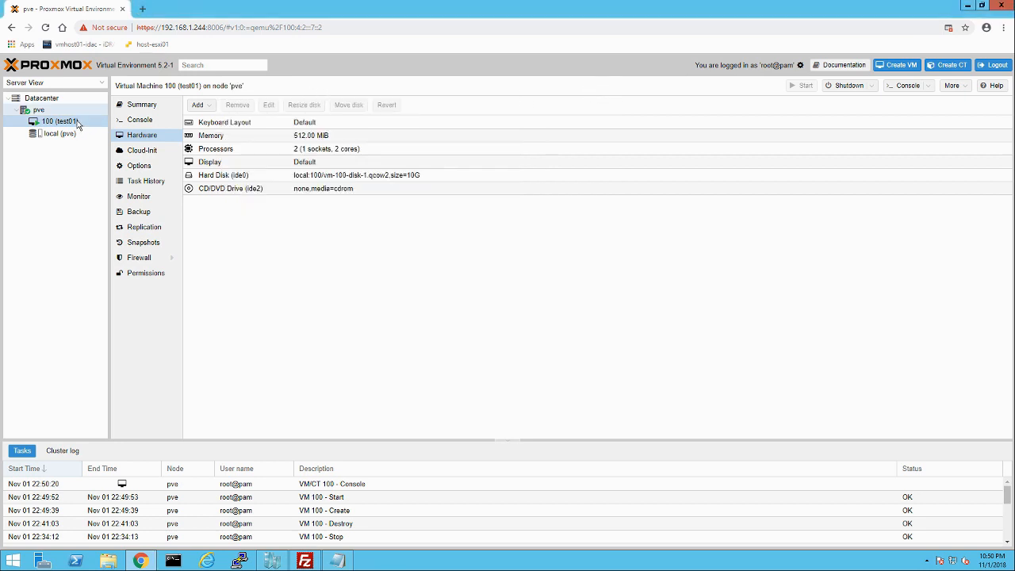
Stop VM 100 from its context menu and confirm.
right_click(61, 121)
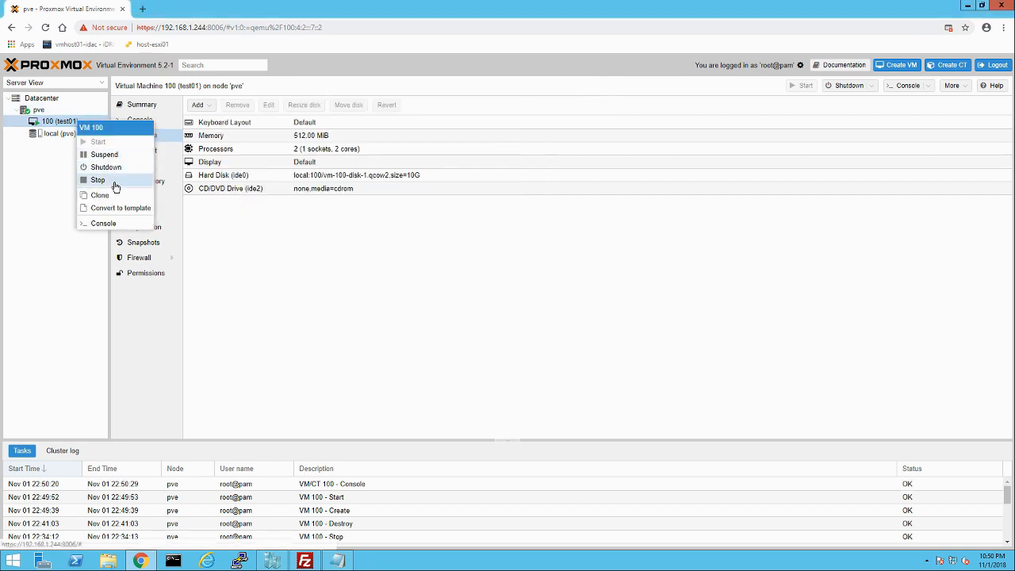
click(98, 180)
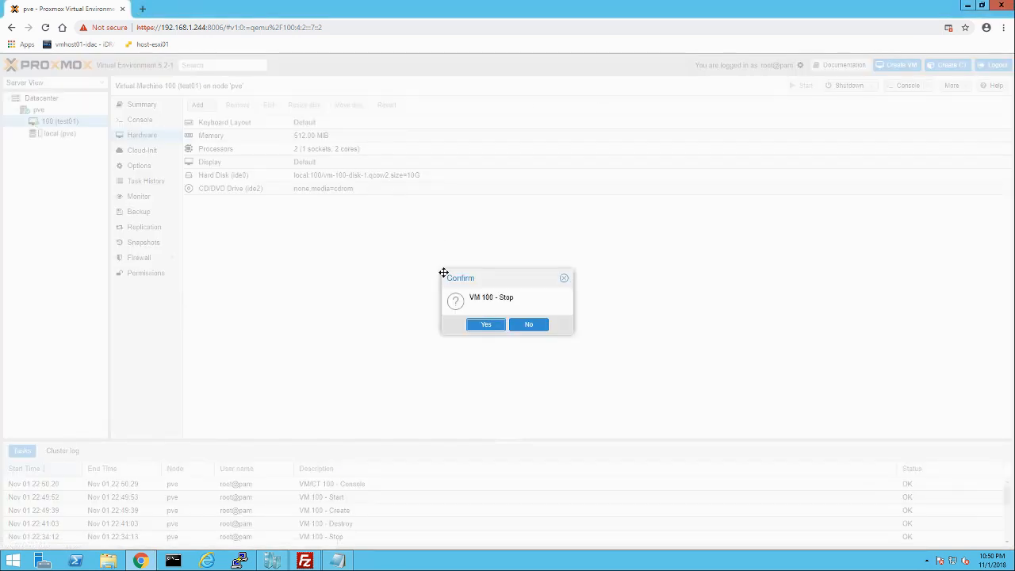
click(485, 324)
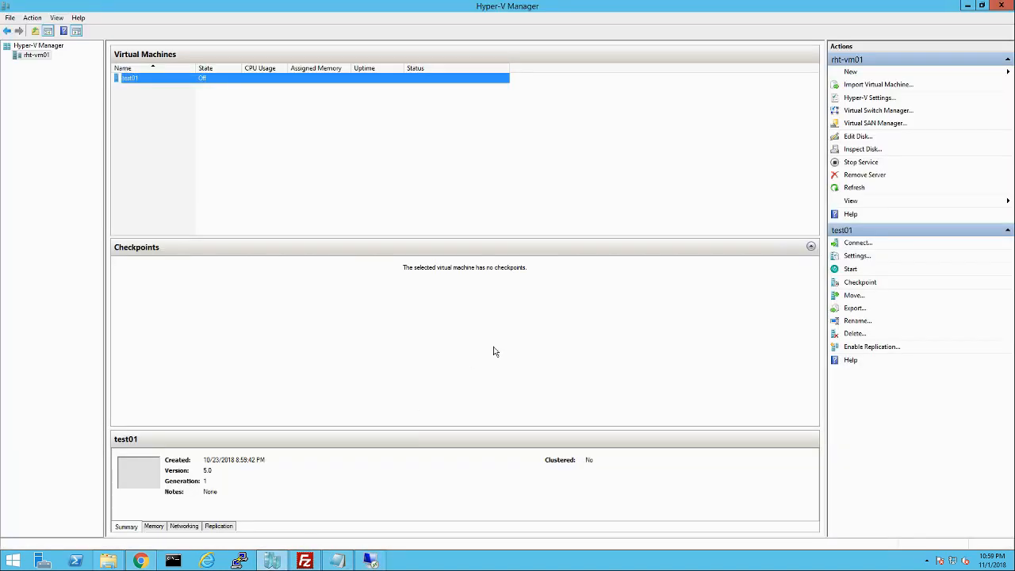
mouse_move(171, 84)
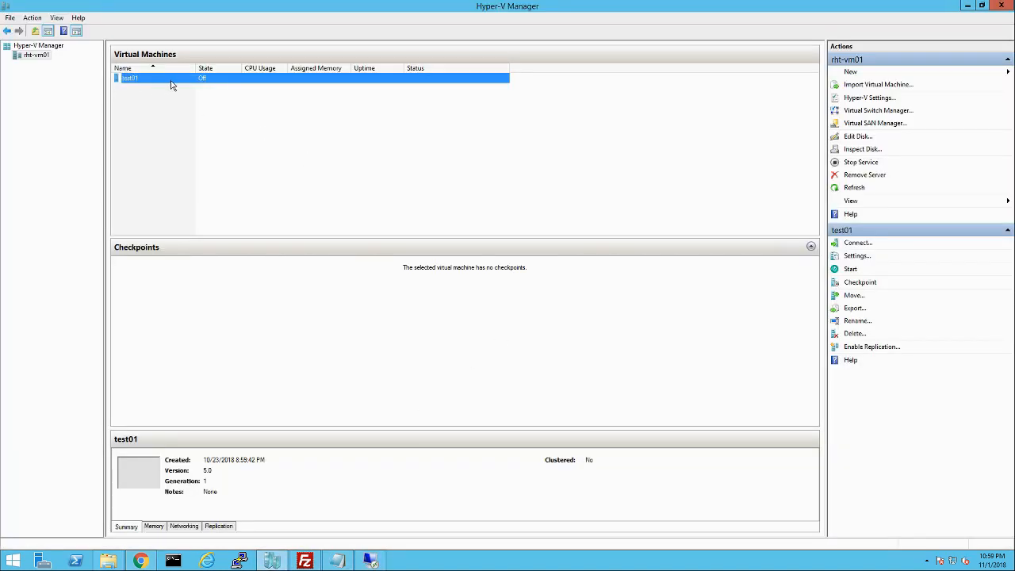
right_click(166, 83)
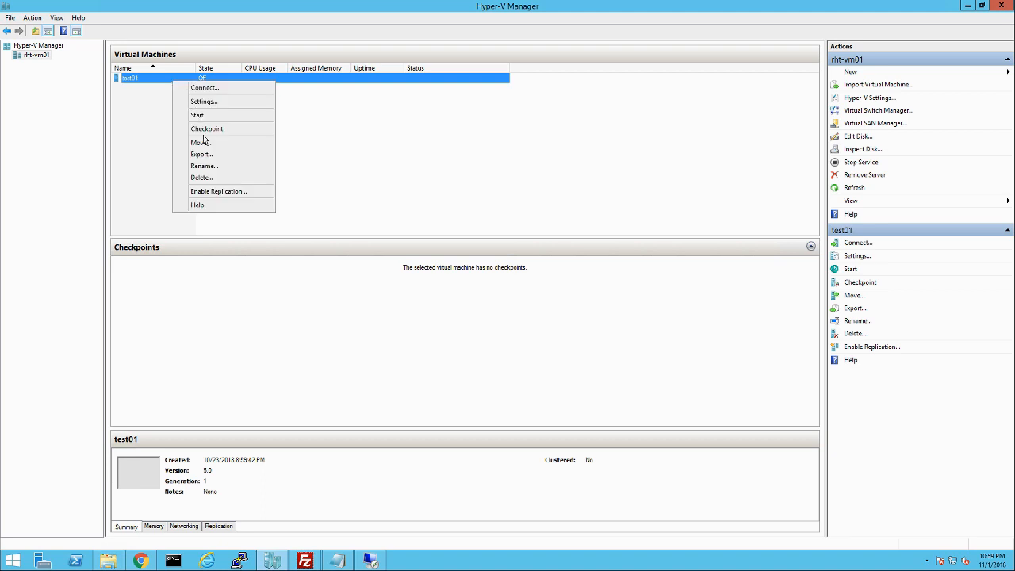
click(200, 153)
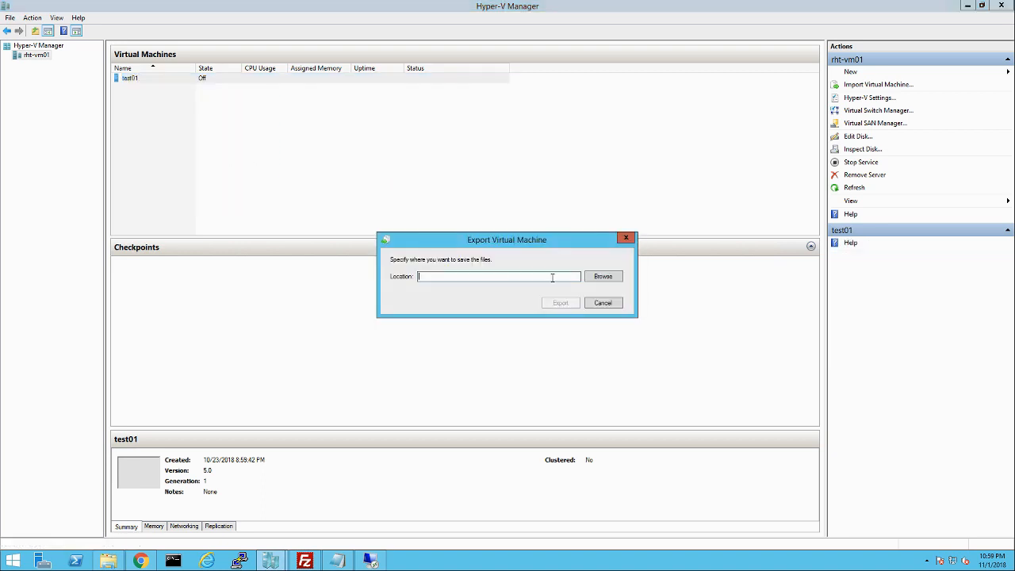
click(603, 276)
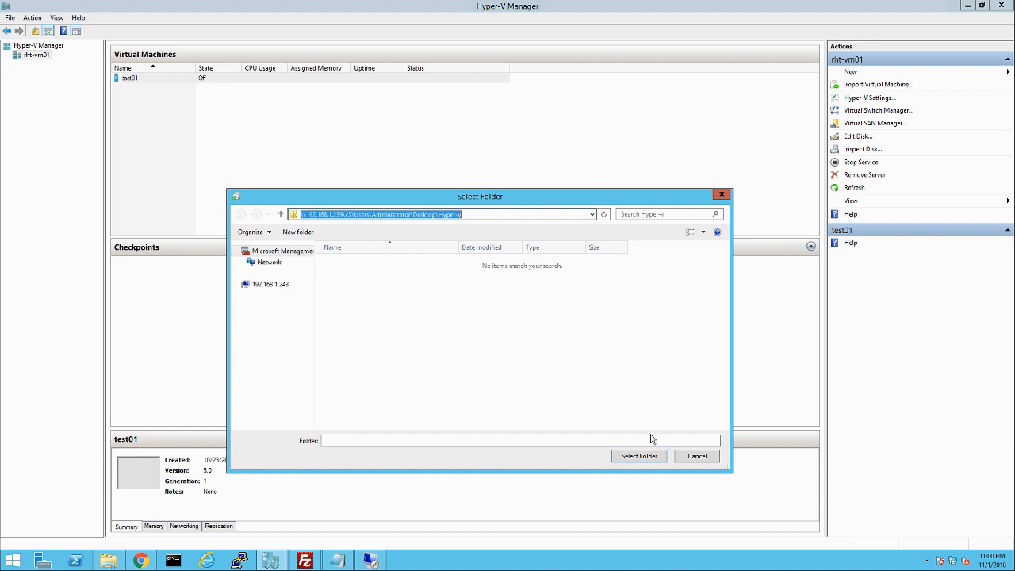
click(639, 457)
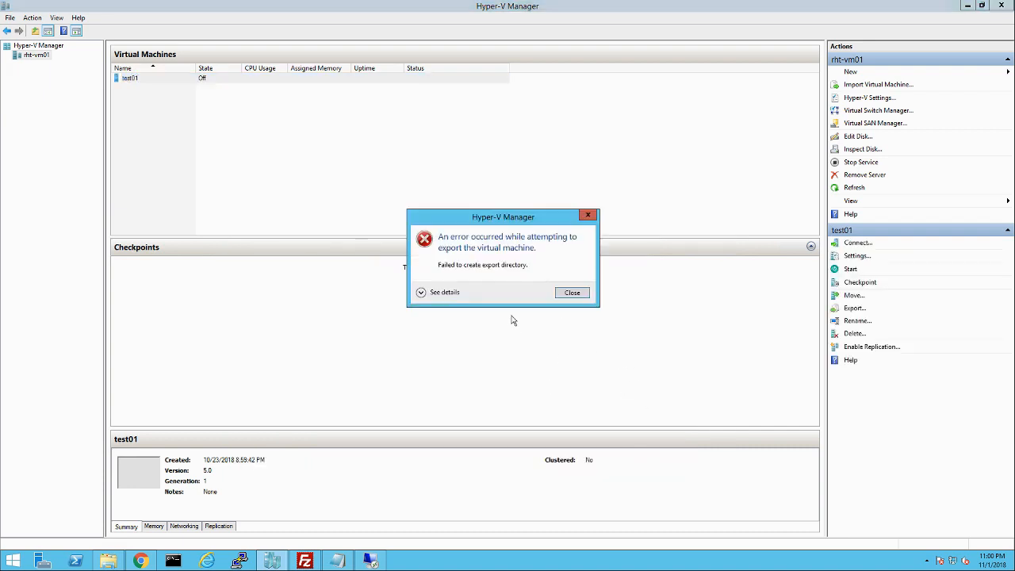
mouse_move(437, 297)
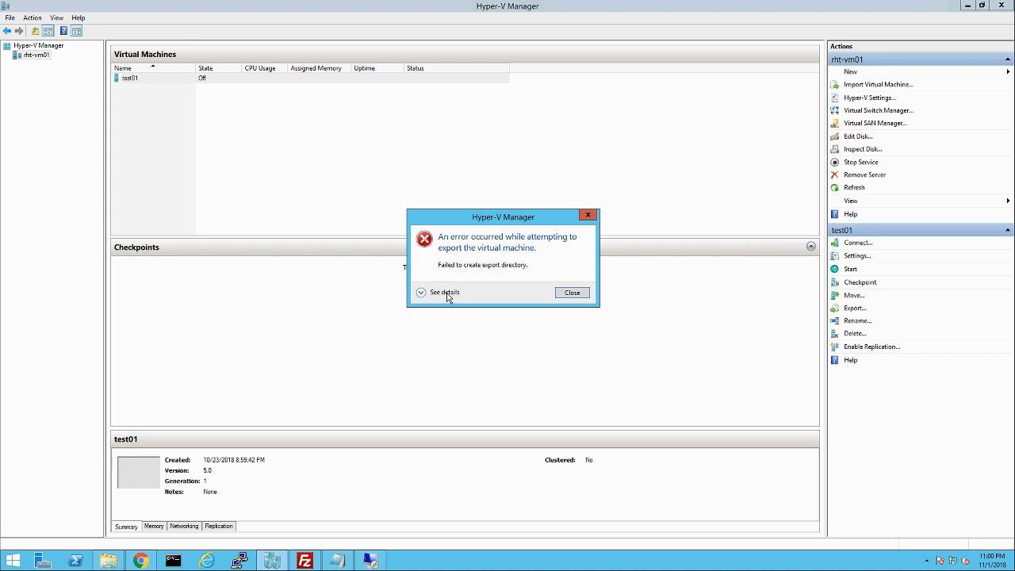
click(444, 291)
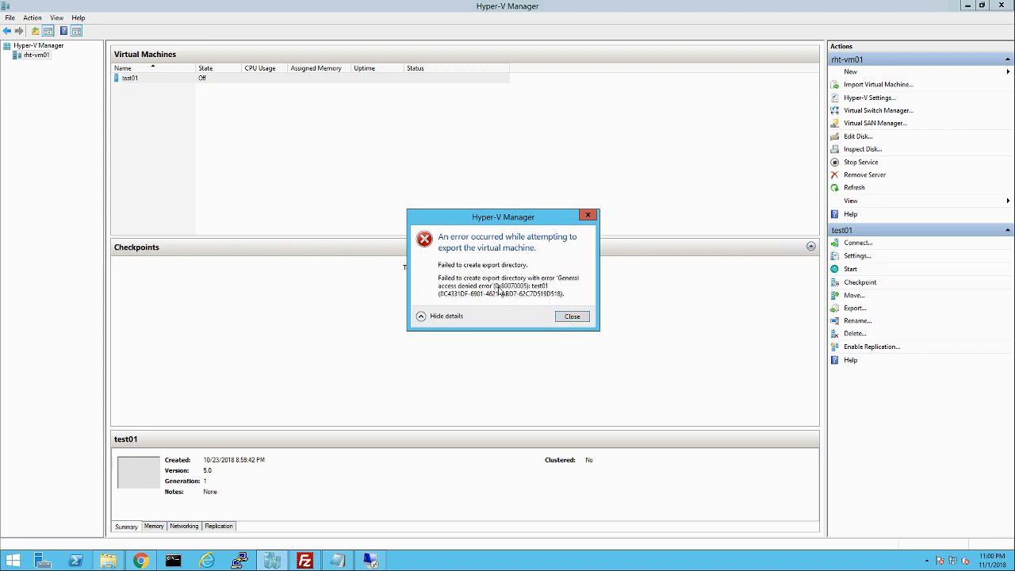
click(574, 318)
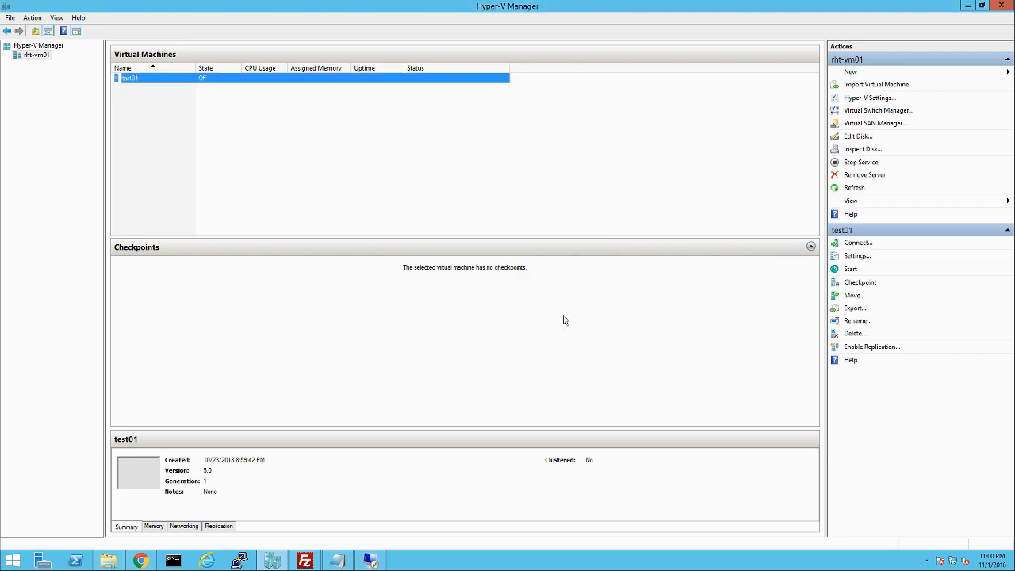
mouse_move(685, 168)
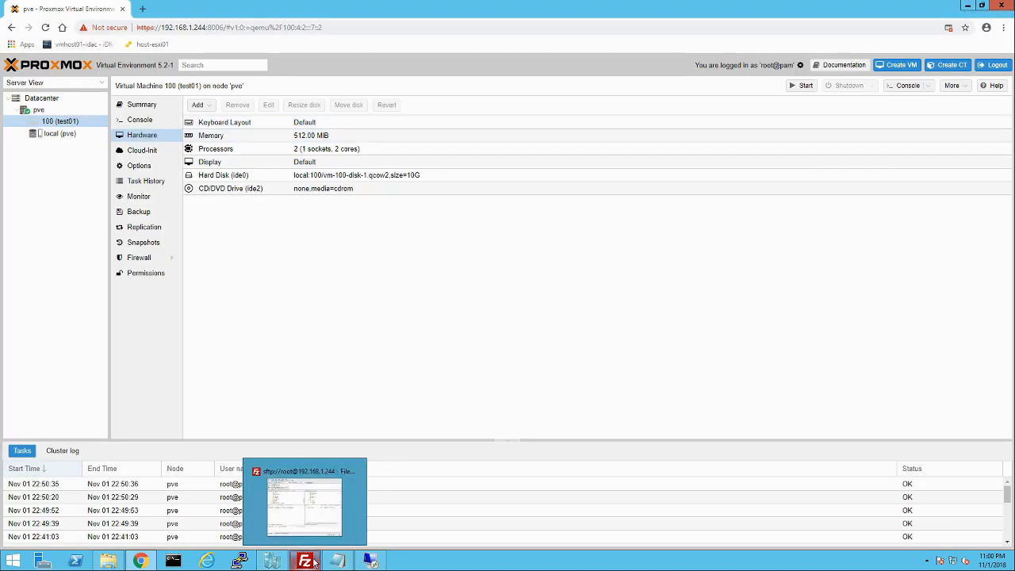
Connect FileZilla over SFTP to 192.168.1.244 as root and browse /var/lib/vz/images/100.
click(305, 503)
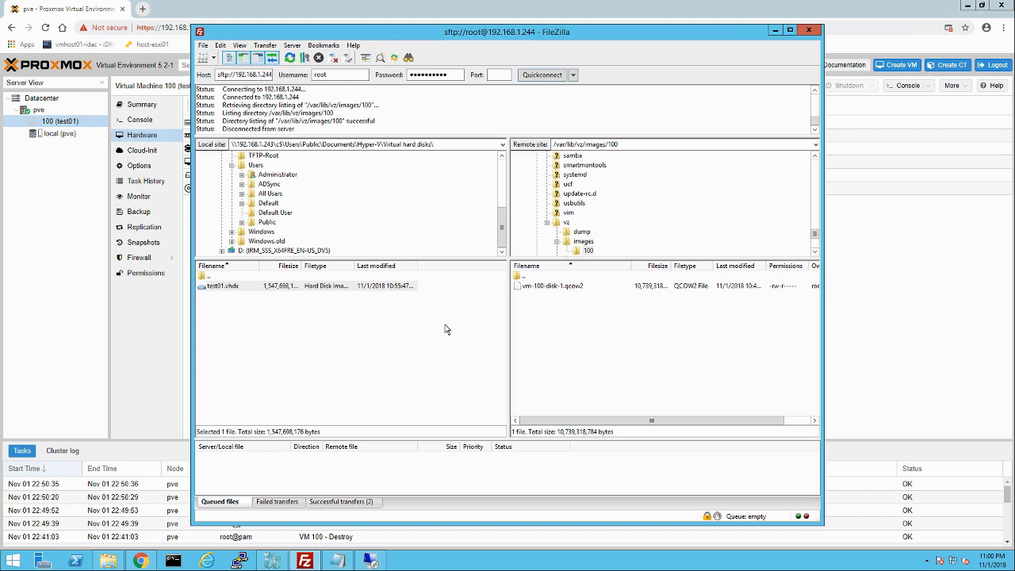
mouse_move(309, 315)
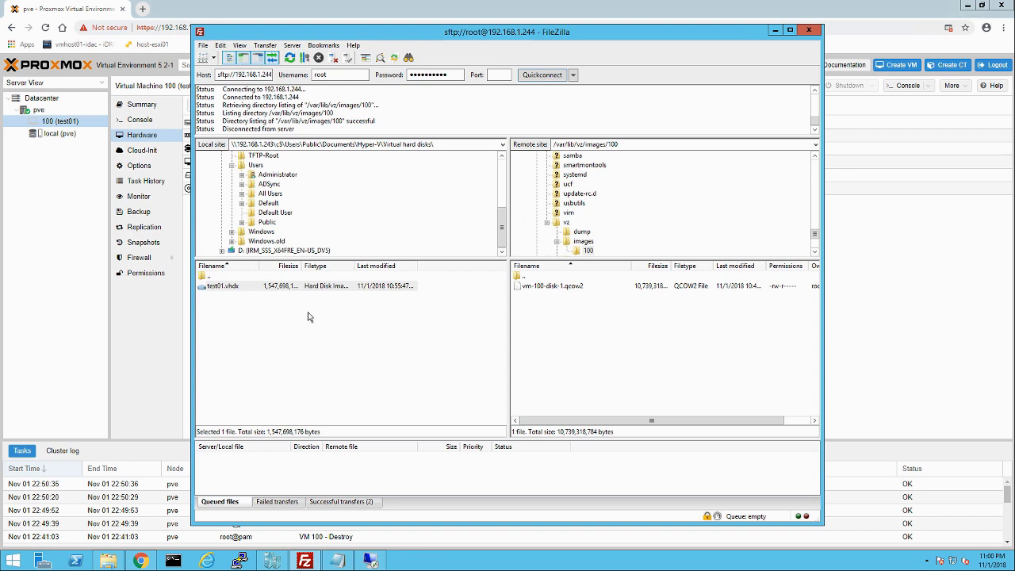
mouse_move(323, 219)
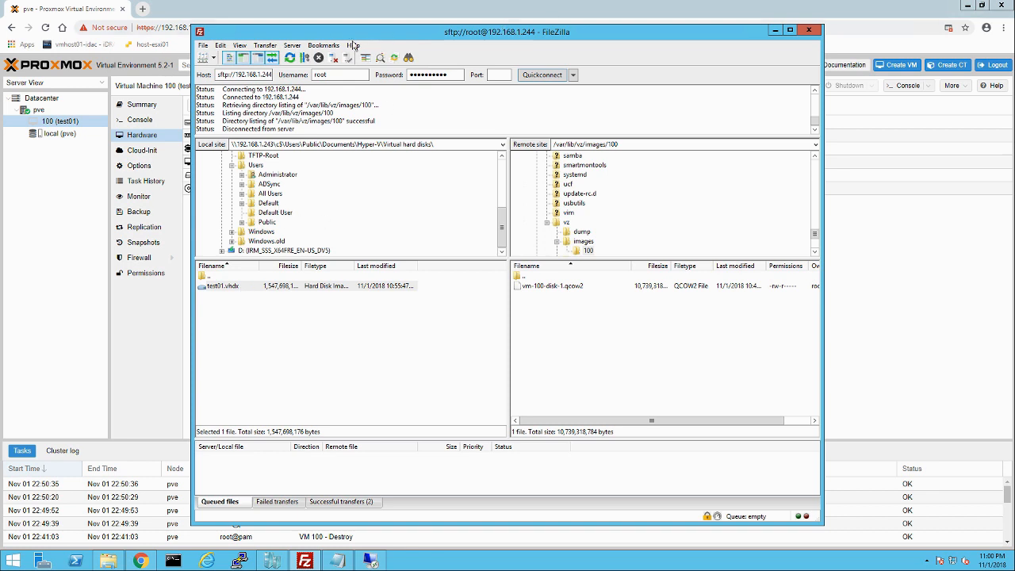
click(350, 45)
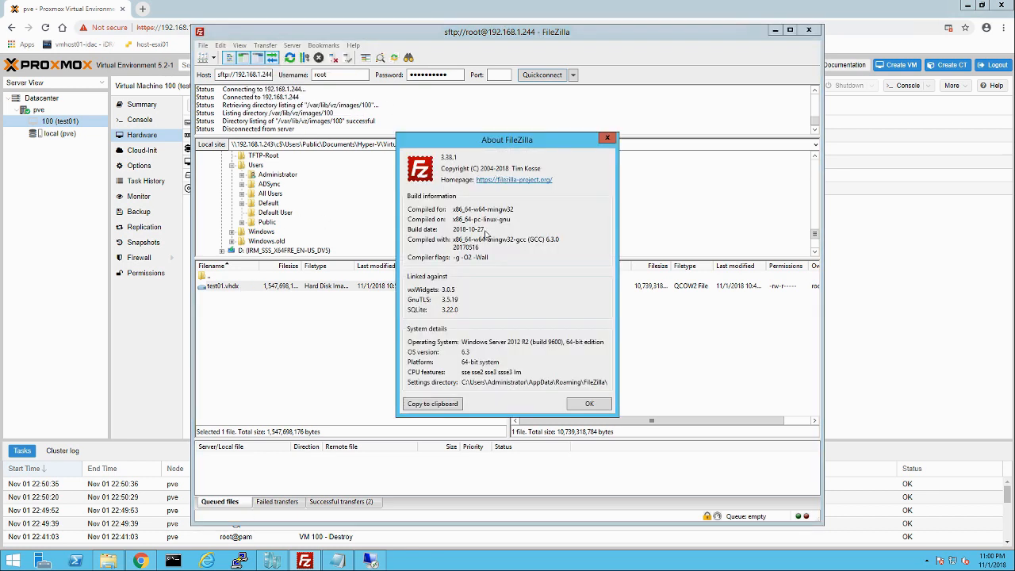
click(588, 404)
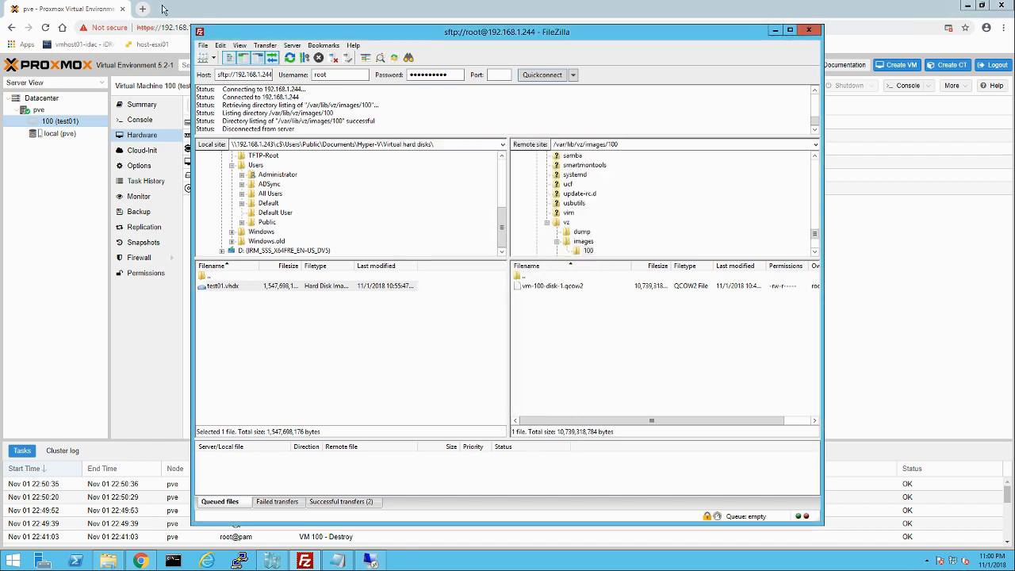
mouse_move(552, 125)
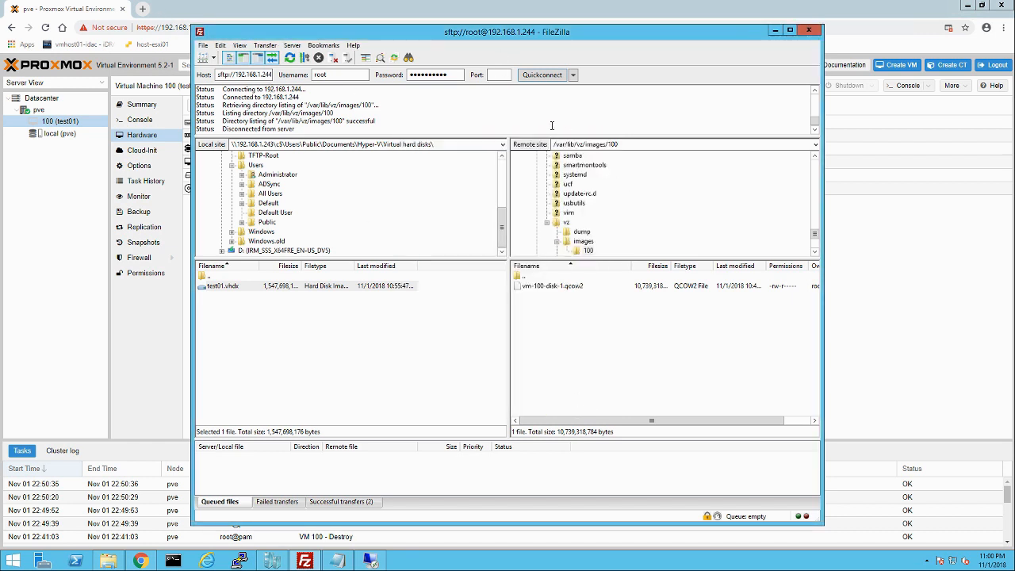
mouse_move(602, 298)
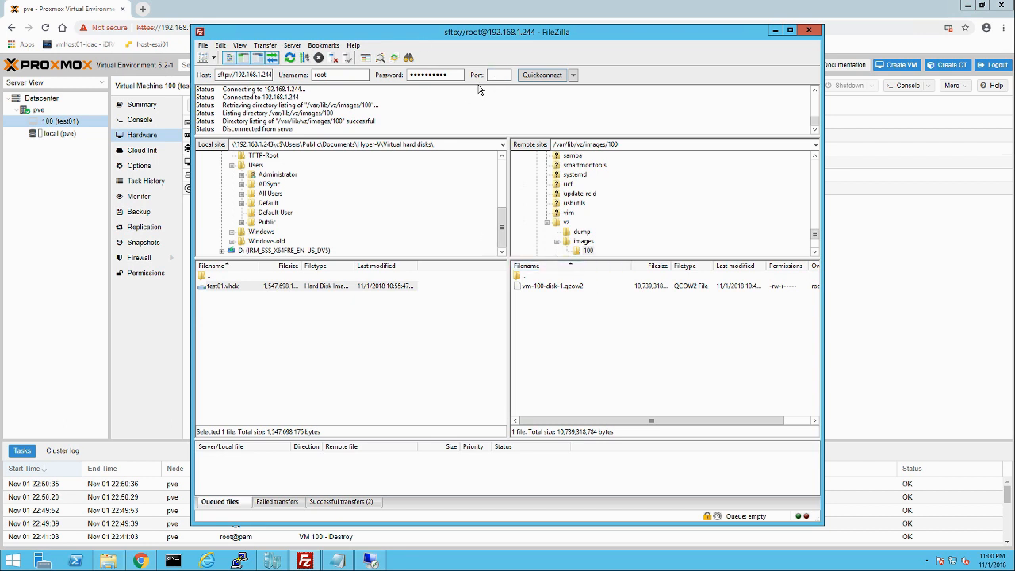
click(265, 45)
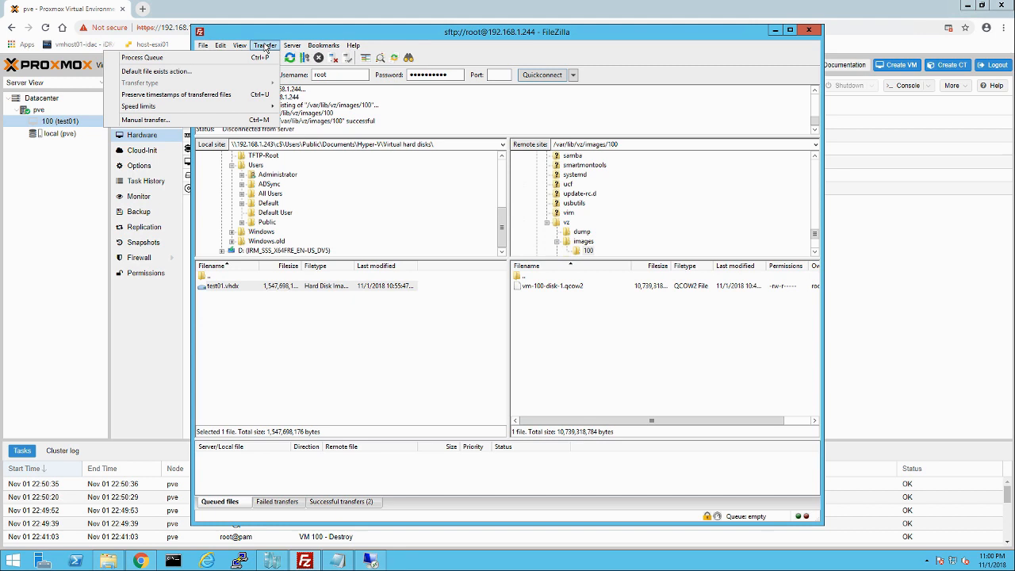
click(241, 44)
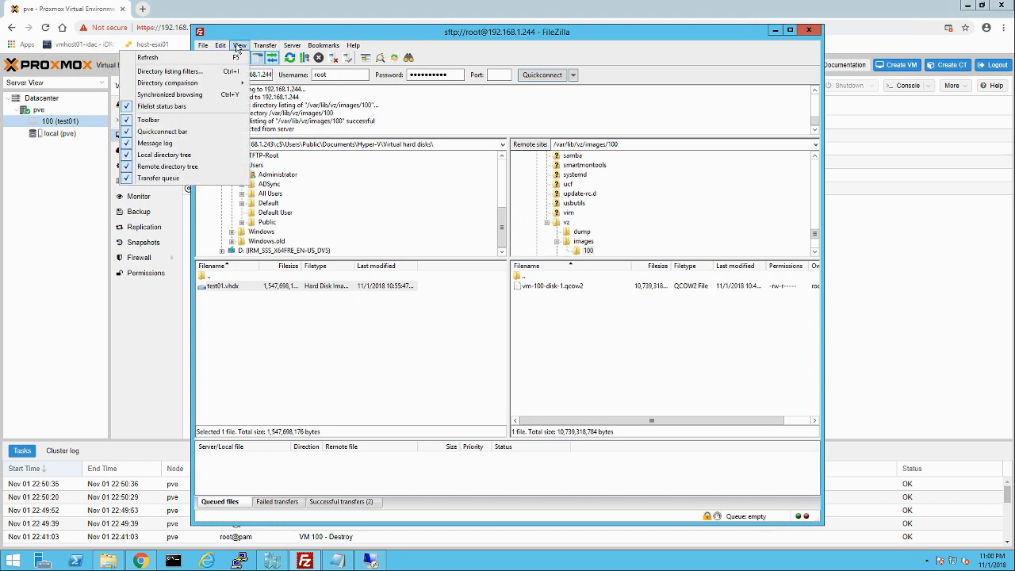
click(206, 44)
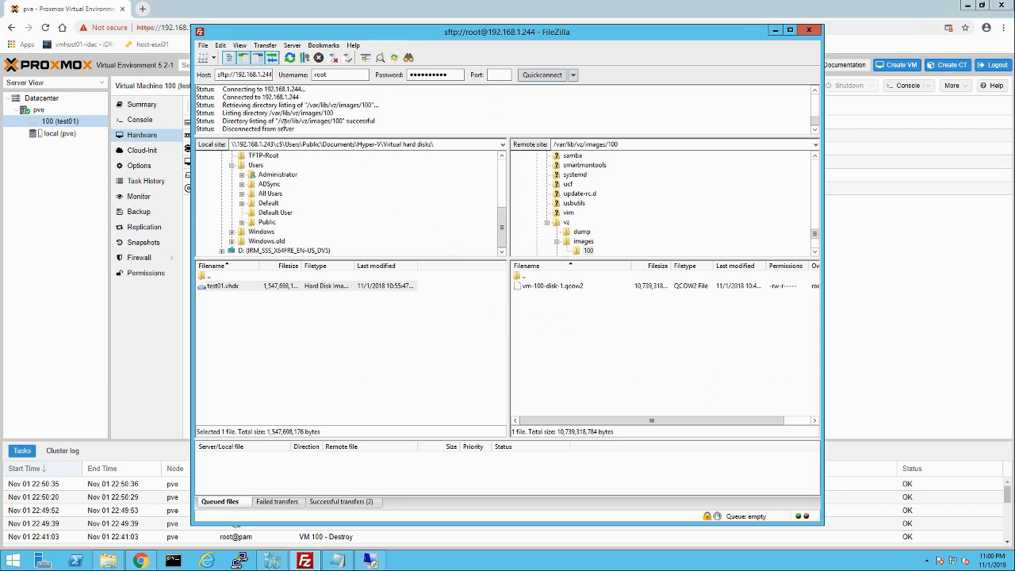
mouse_move(147, 264)
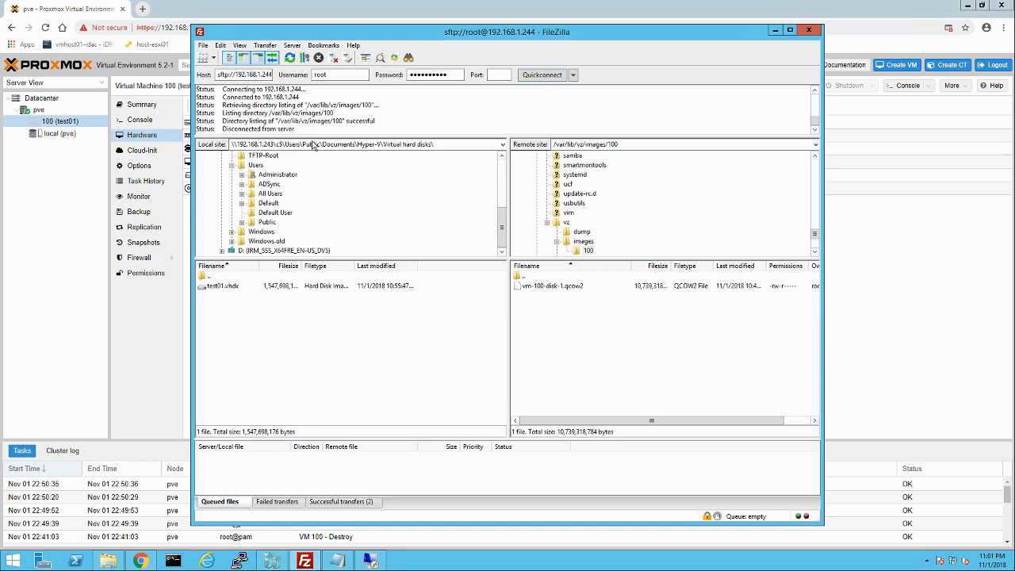
mouse_move(371, 166)
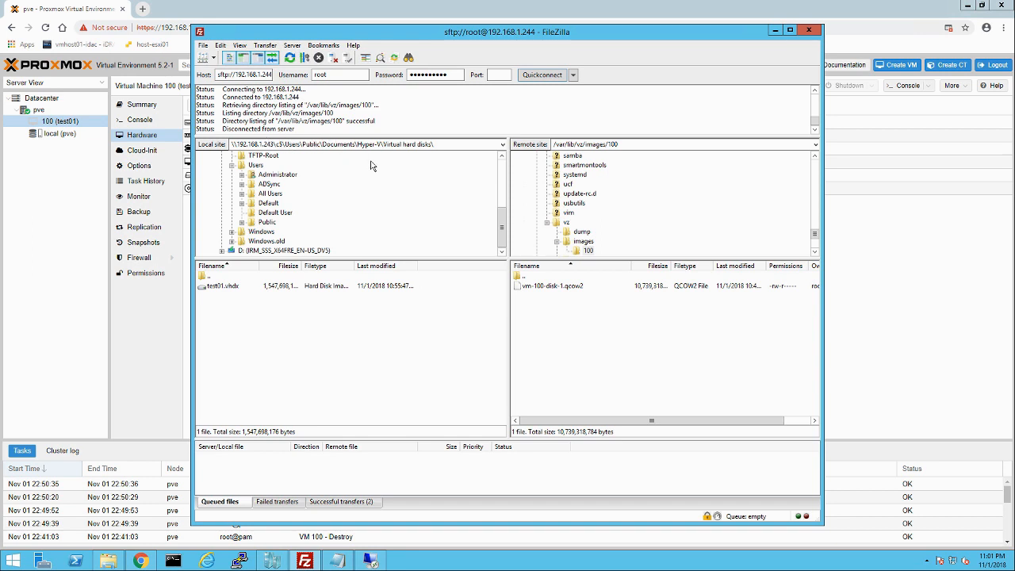
mouse_move(368, 276)
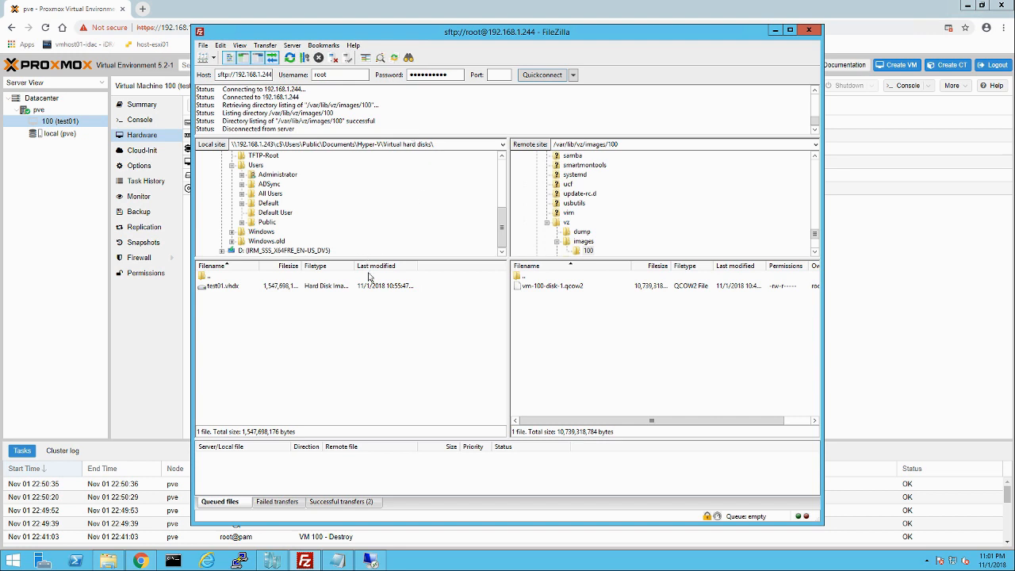
mouse_move(568, 314)
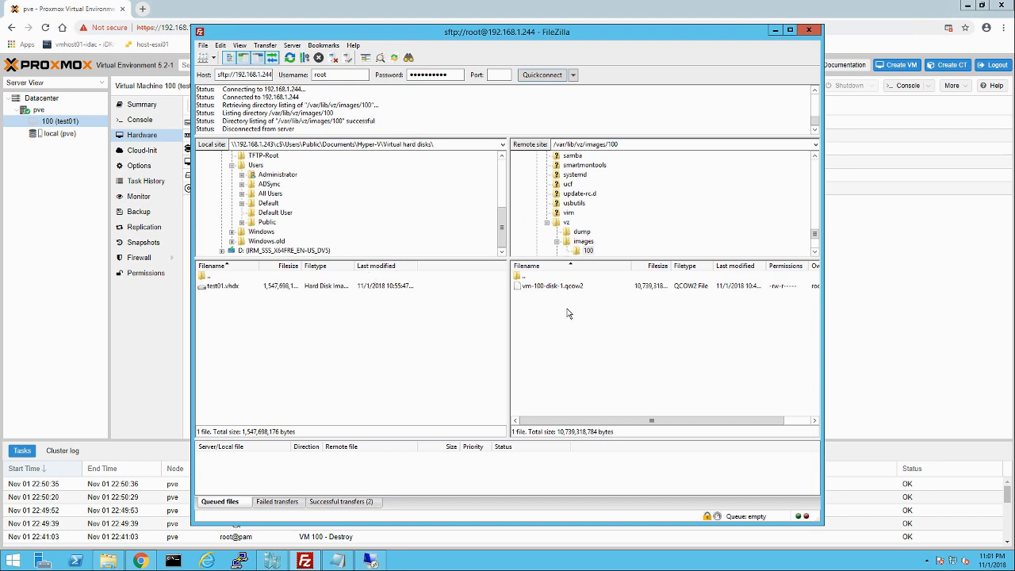
mouse_move(558, 131)
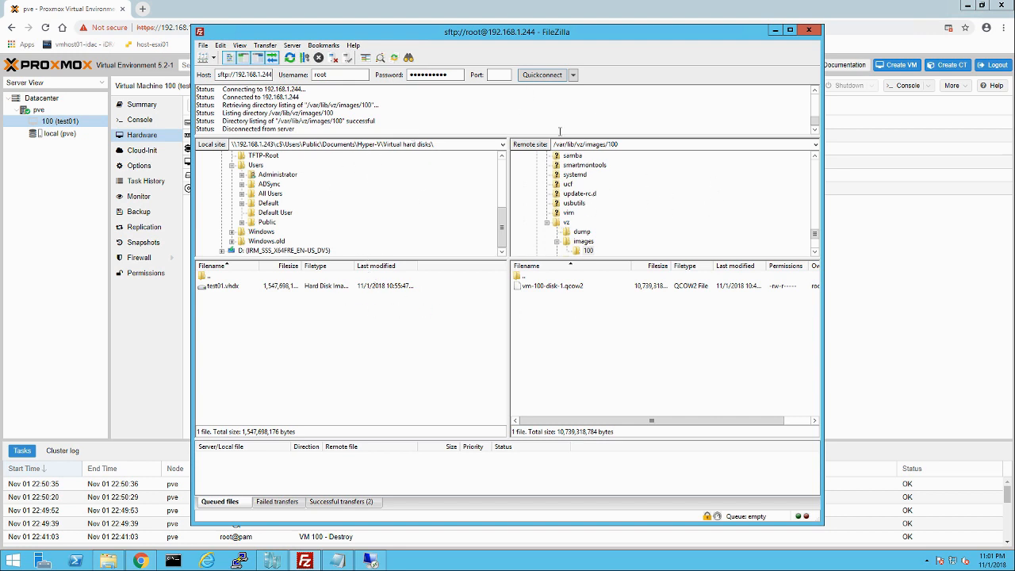
mouse_move(577, 143)
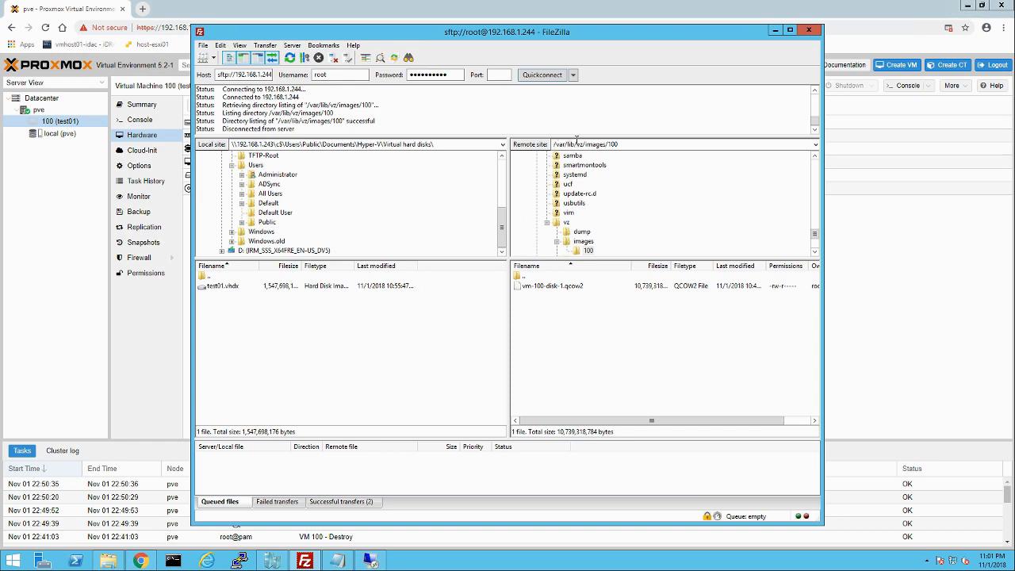
mouse_move(595, 156)
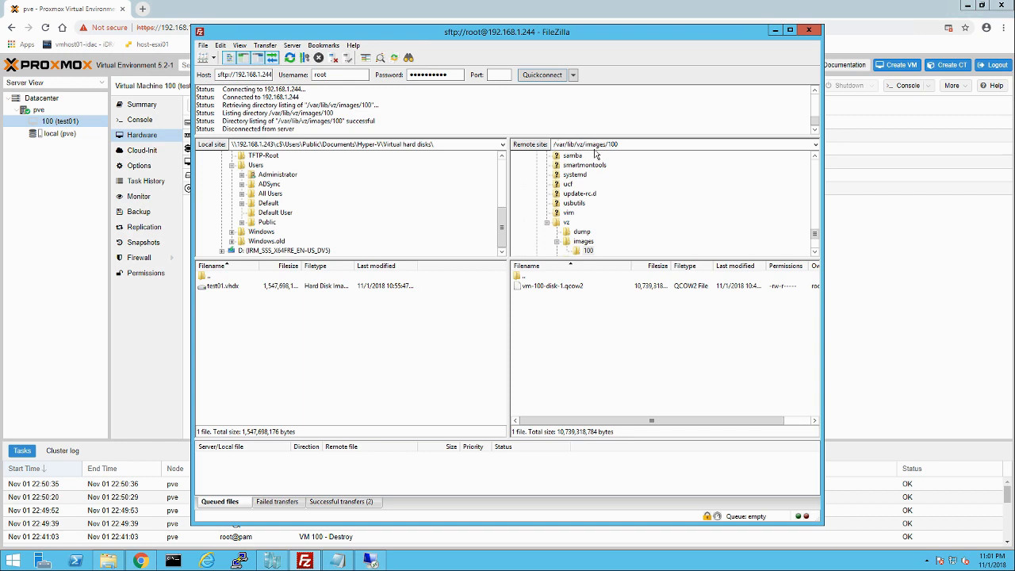
click(619, 143)
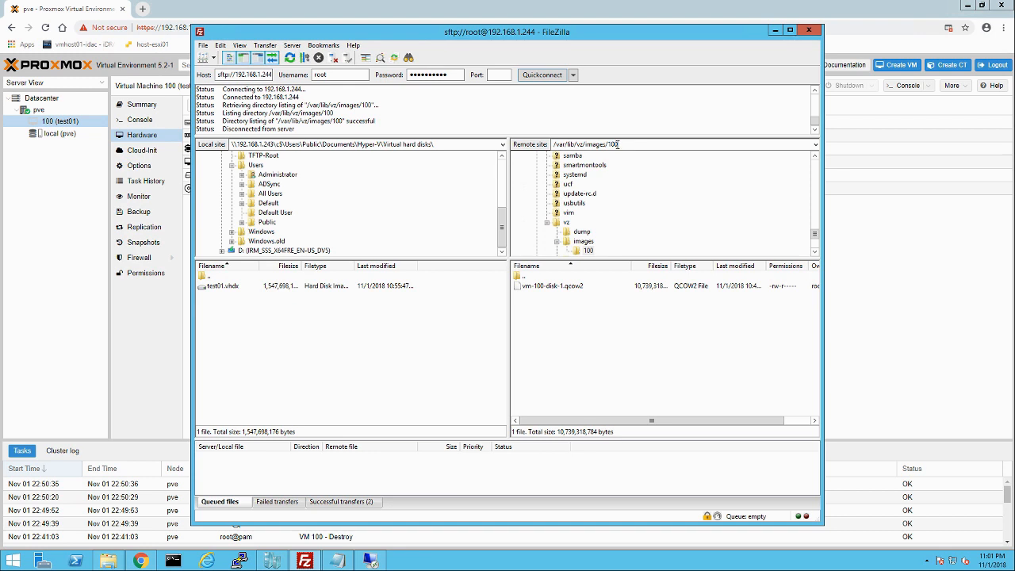
mouse_move(586, 251)
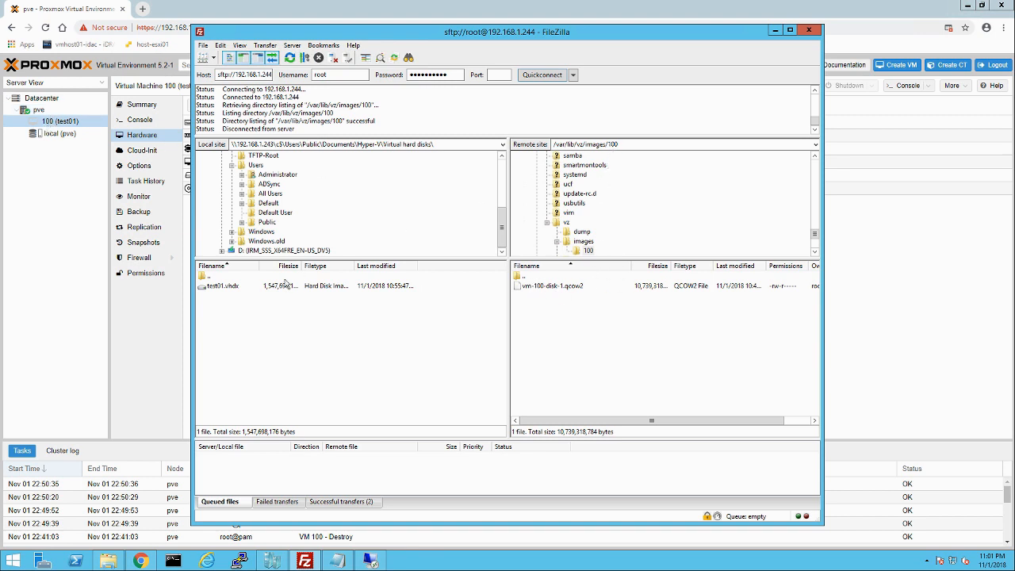
Upload test01.vhdx into VM 100's images folder and wait for the transfer to finish.
click(222, 285)
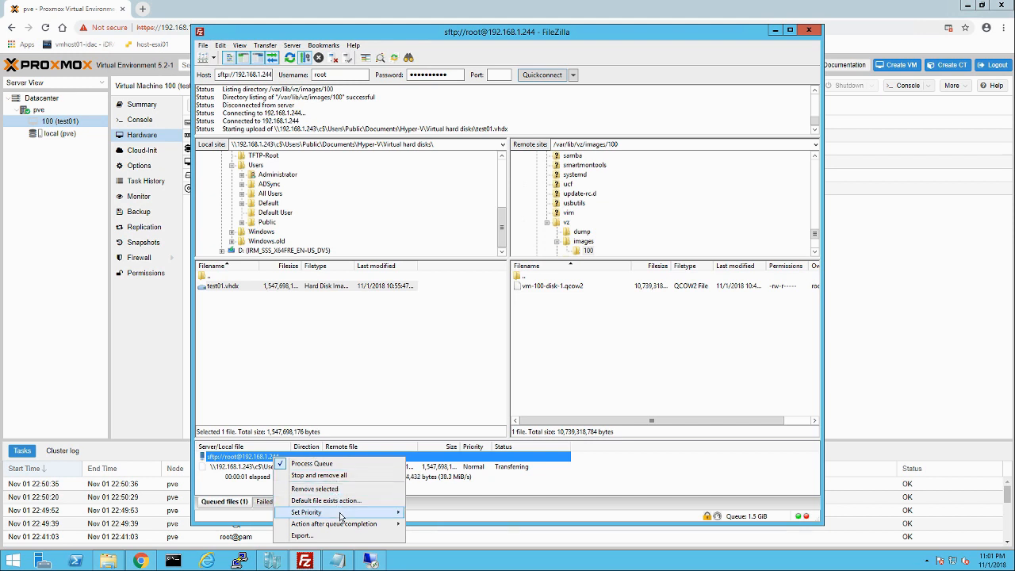
click(317, 511)
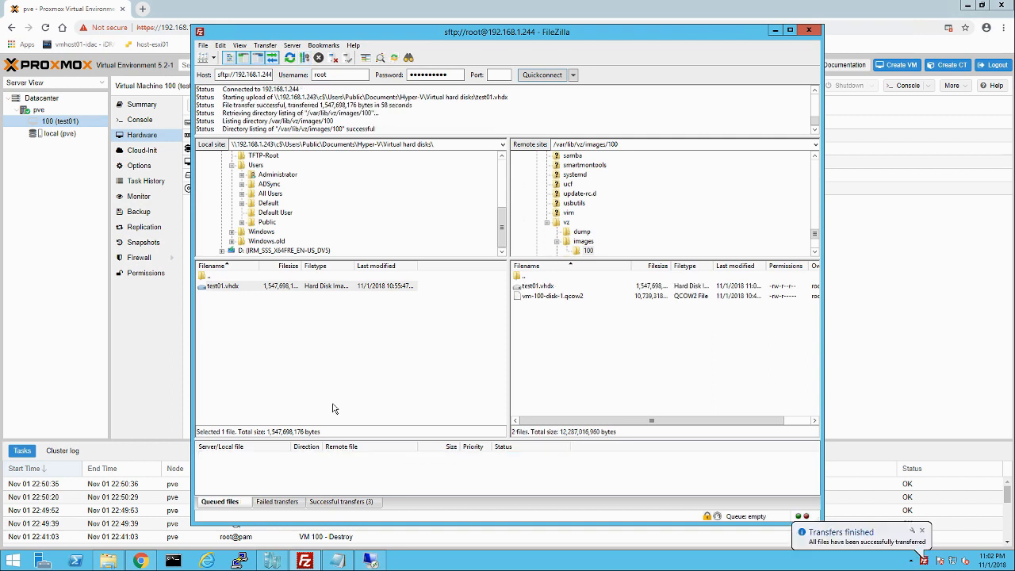
mouse_move(777, 33)
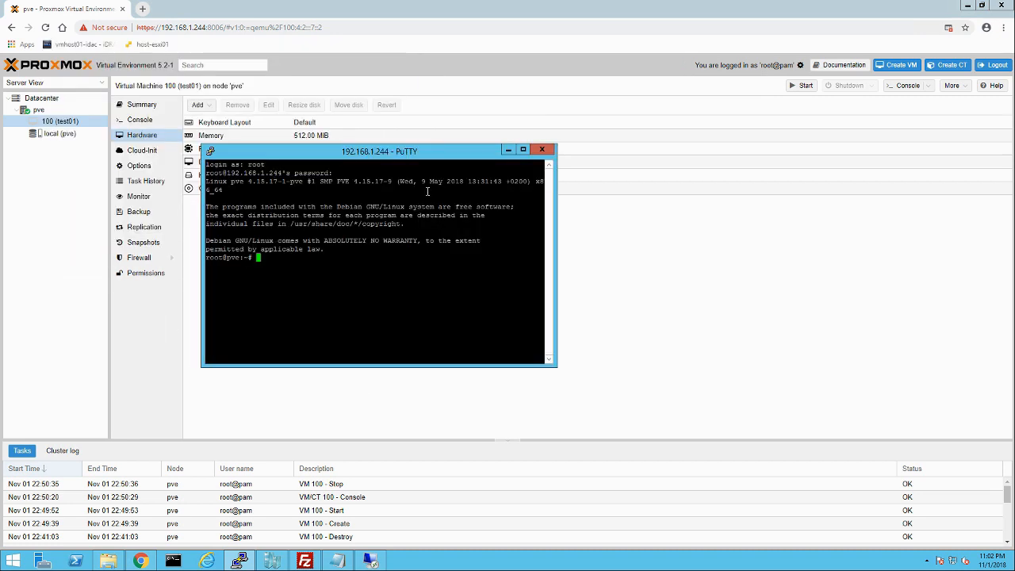
Change into /var/lib/vz/ on the Proxmox host shell.
text(cd /var/)
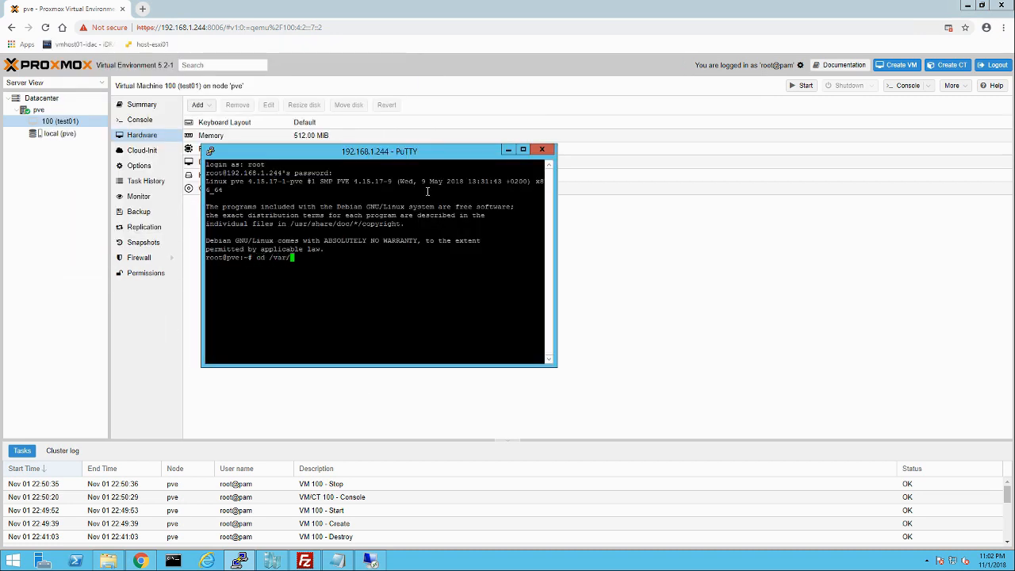
text(lib/vz/)
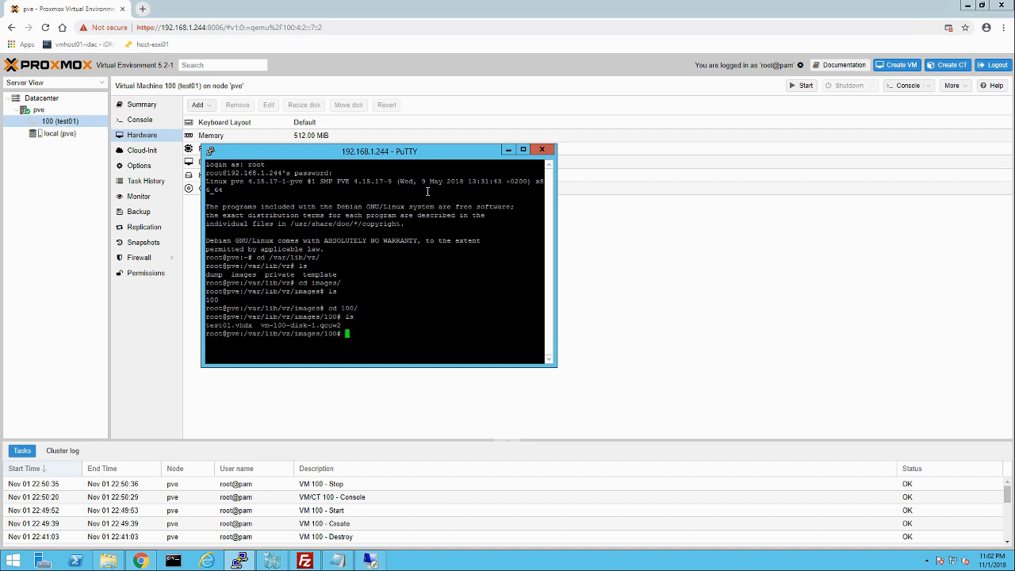
mouse_move(397, 407)
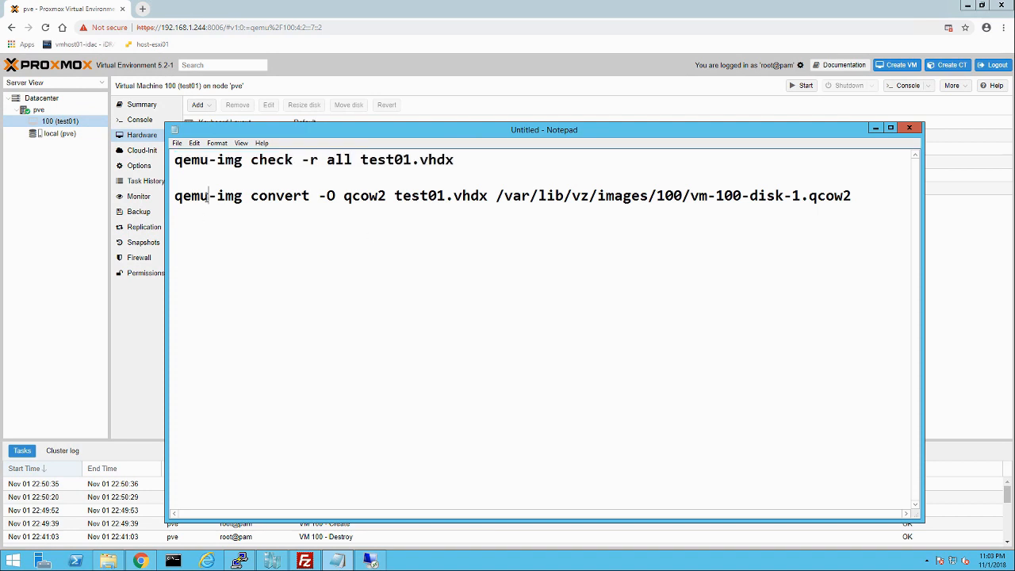
mouse_move(359, 190)
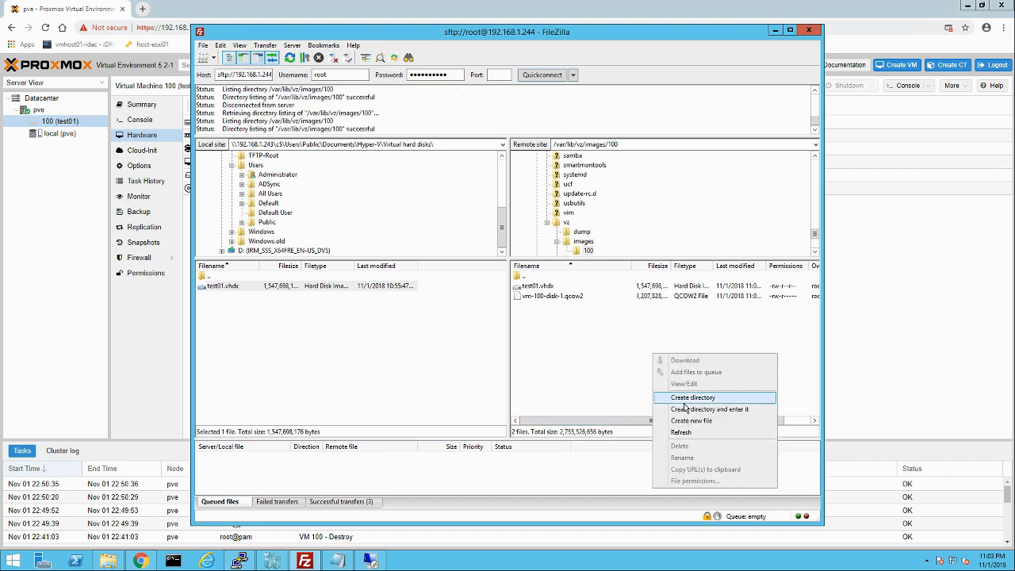
Refresh the remote listing to show the 1.2 GB vm-100-disk-1.qcow2, then return to Proxmox.
click(682, 432)
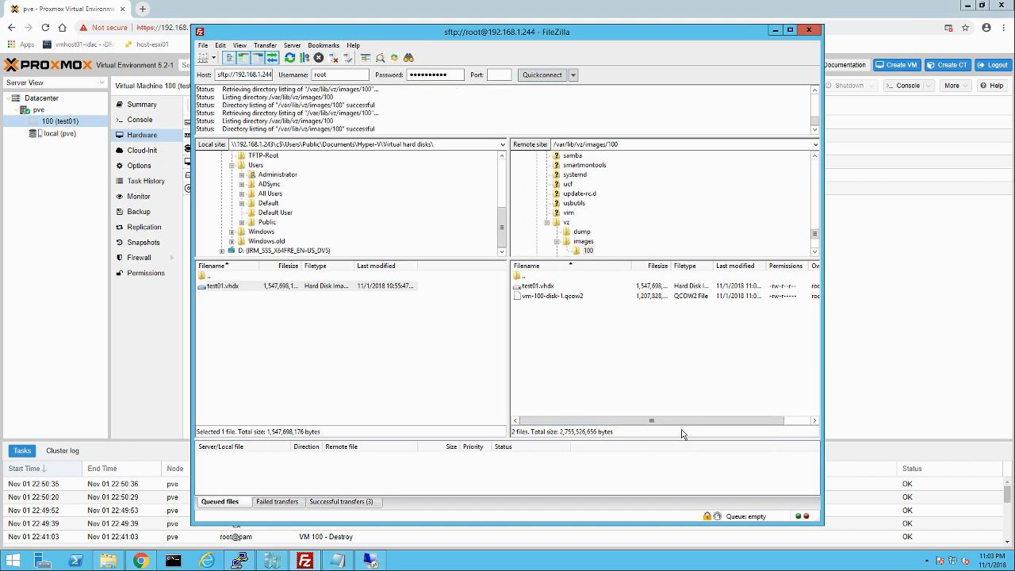
mouse_move(621, 336)
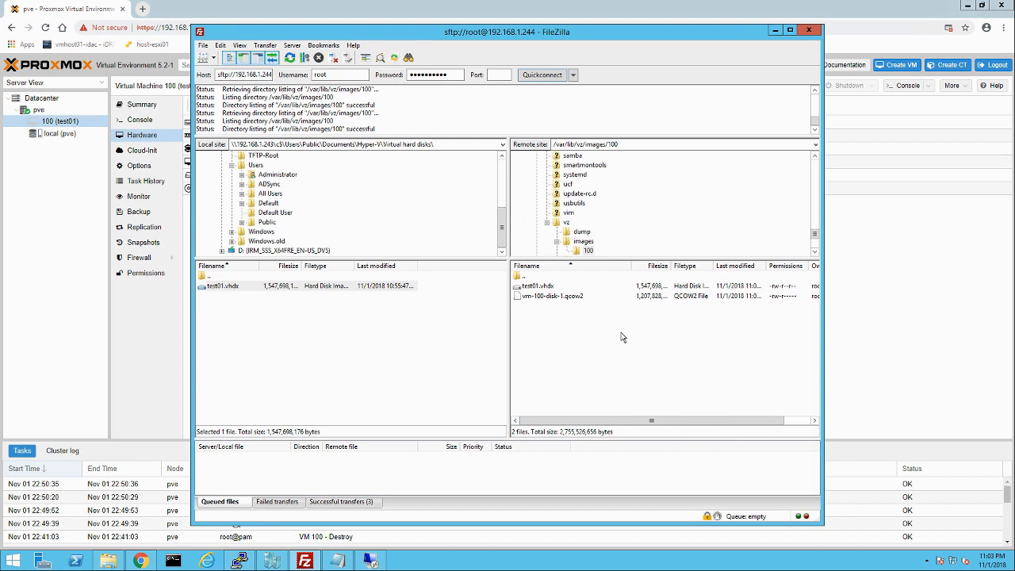
mouse_move(307, 530)
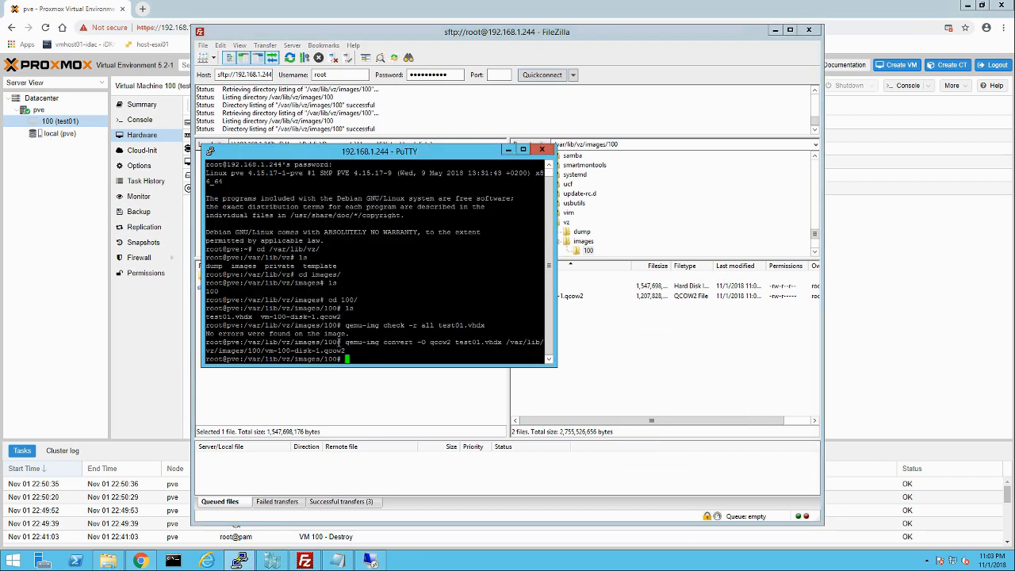
click(541, 149)
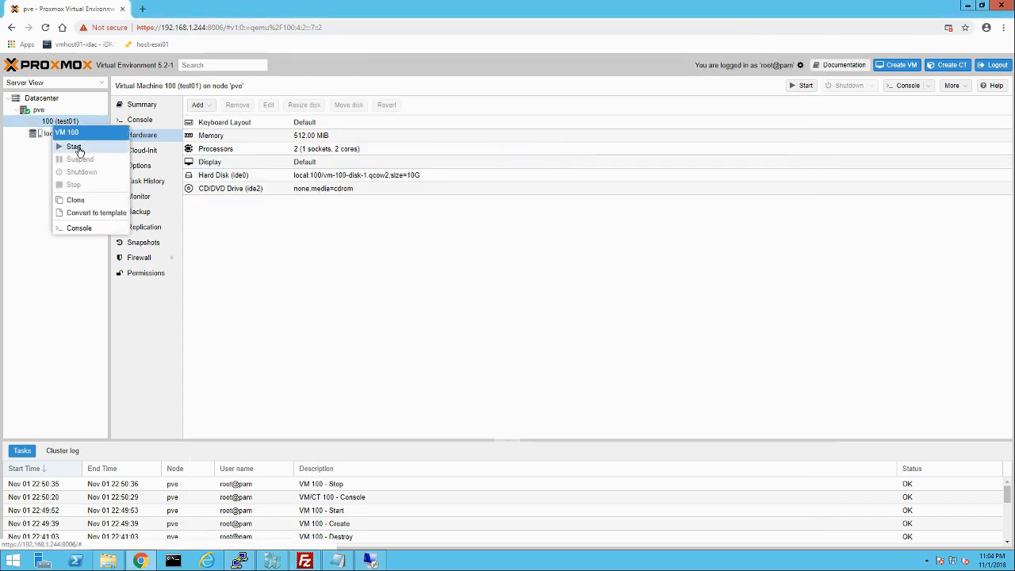
Start VM 100 from Server View and bring up its noVNC console.
click(73, 146)
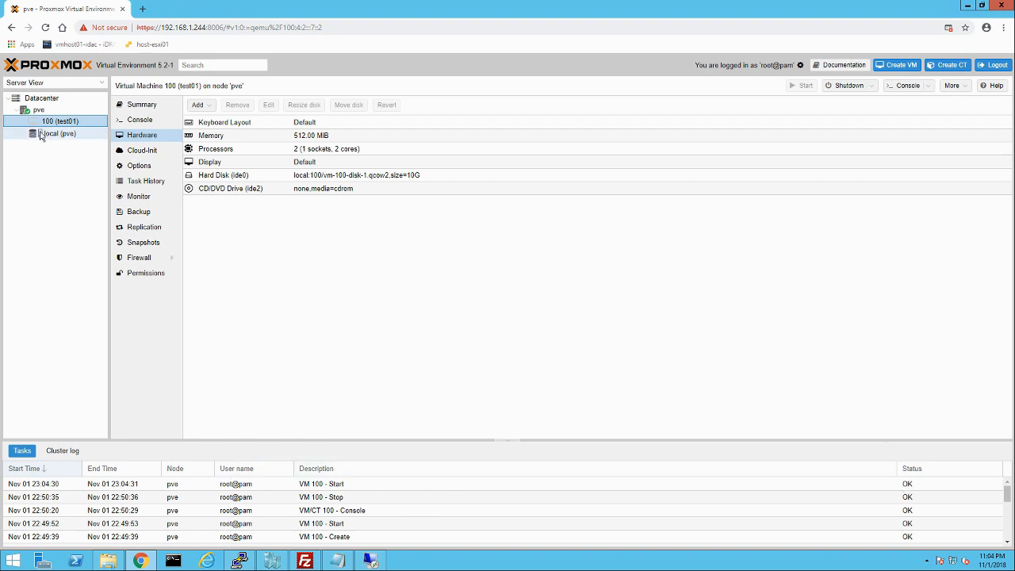
right_click(55, 120)
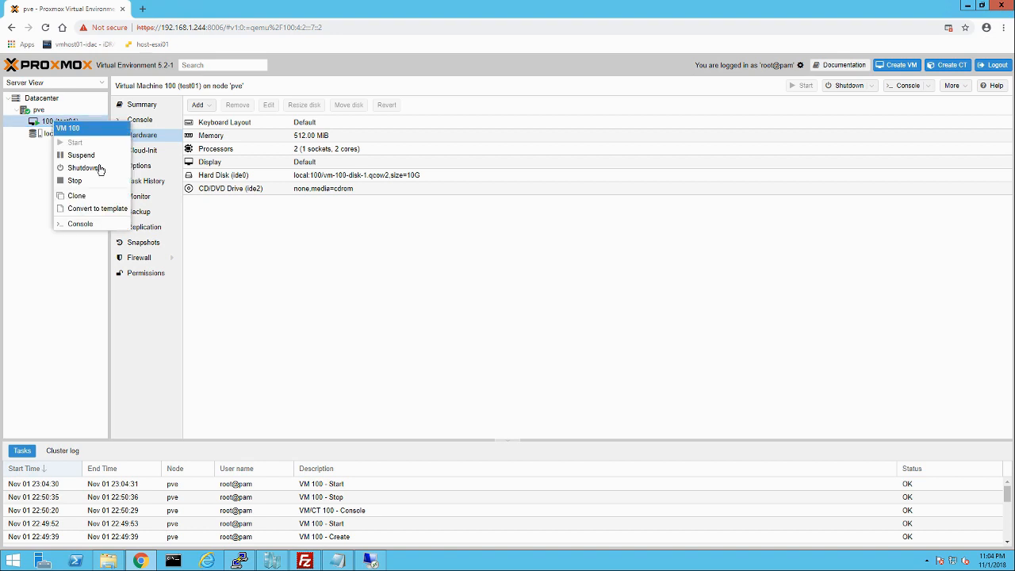
click(79, 222)
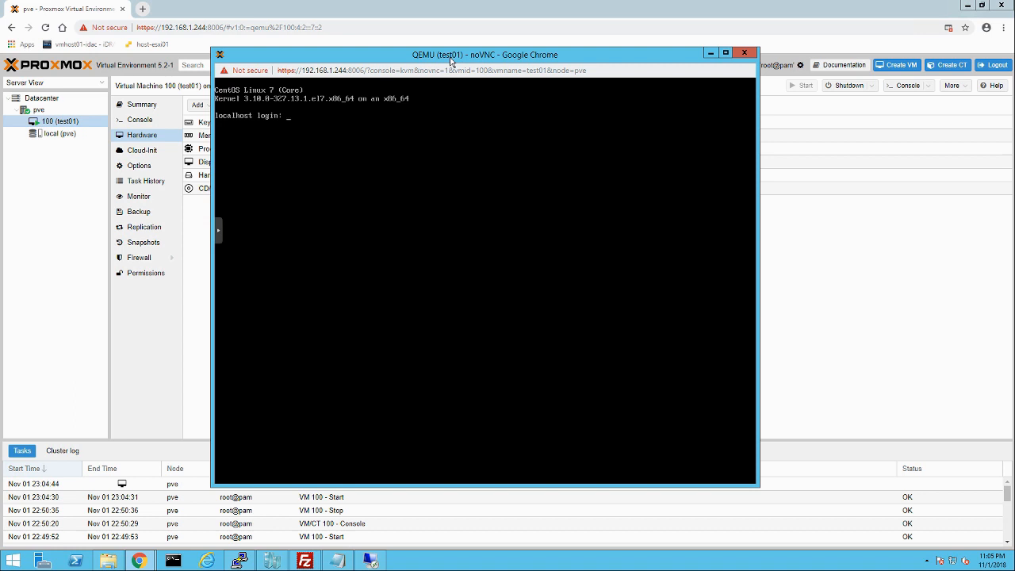
Log in to CentOS as root and run ps aux in the VM 100 console.
text(root)
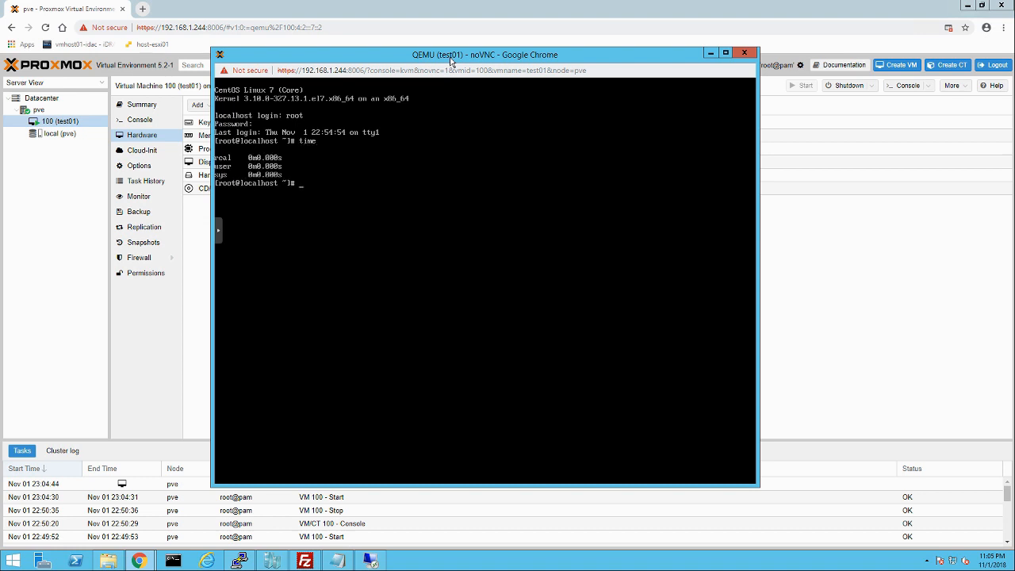
text(ps aux)
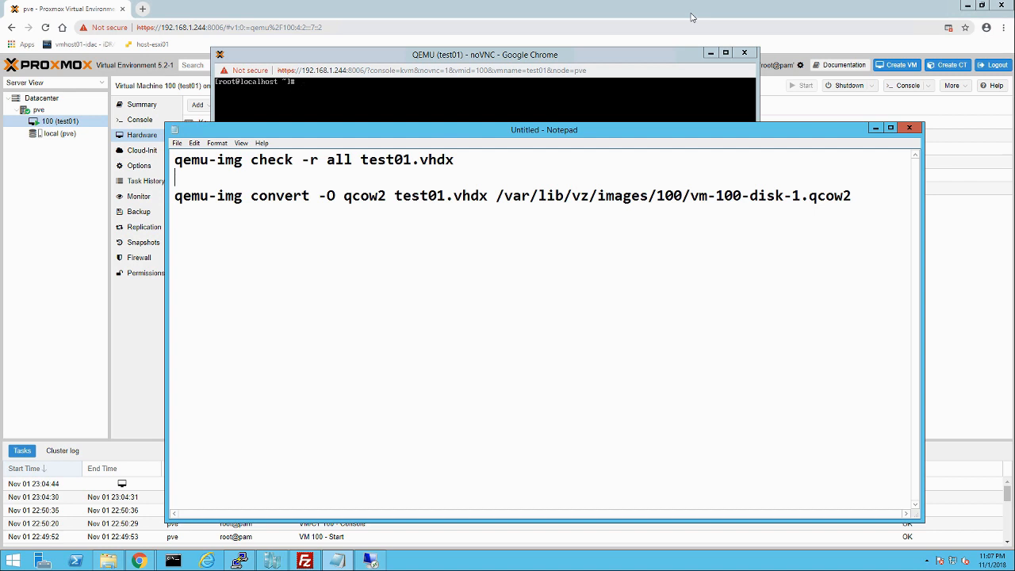
mouse_move(783, 10)
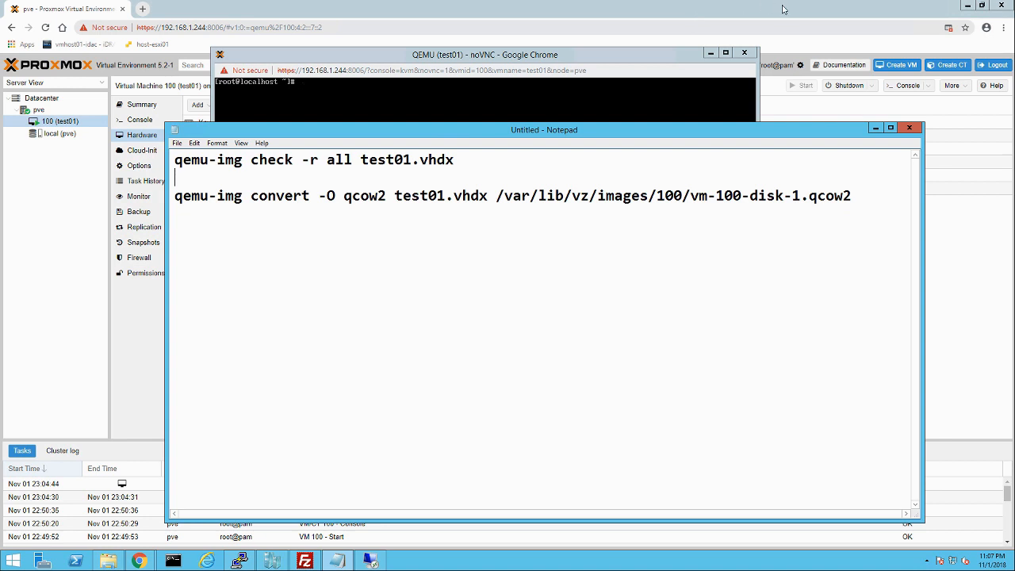
mouse_move(780, 9)
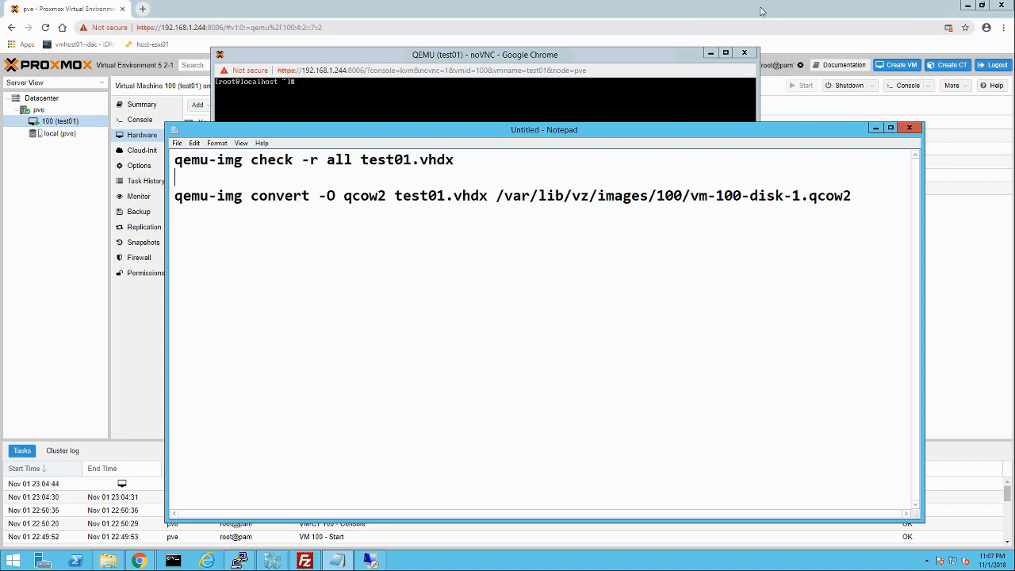